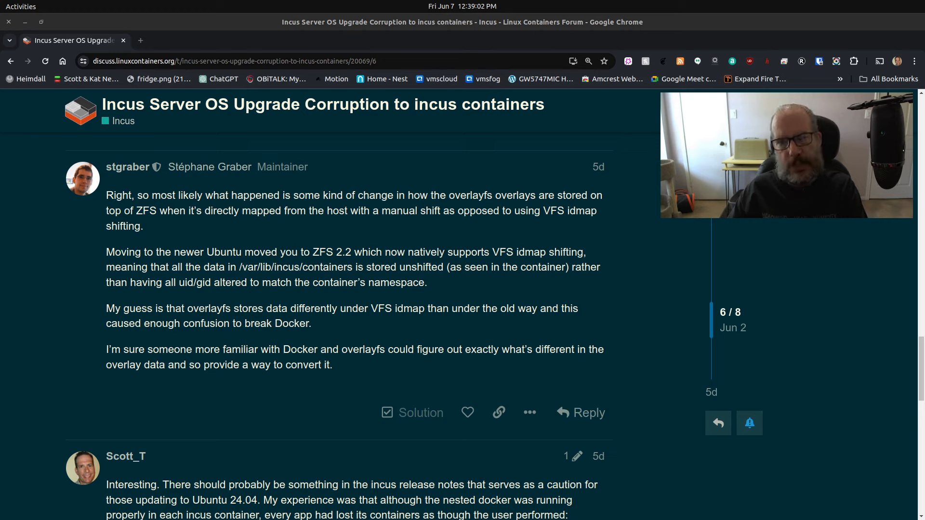
mouse_move(48, 338)
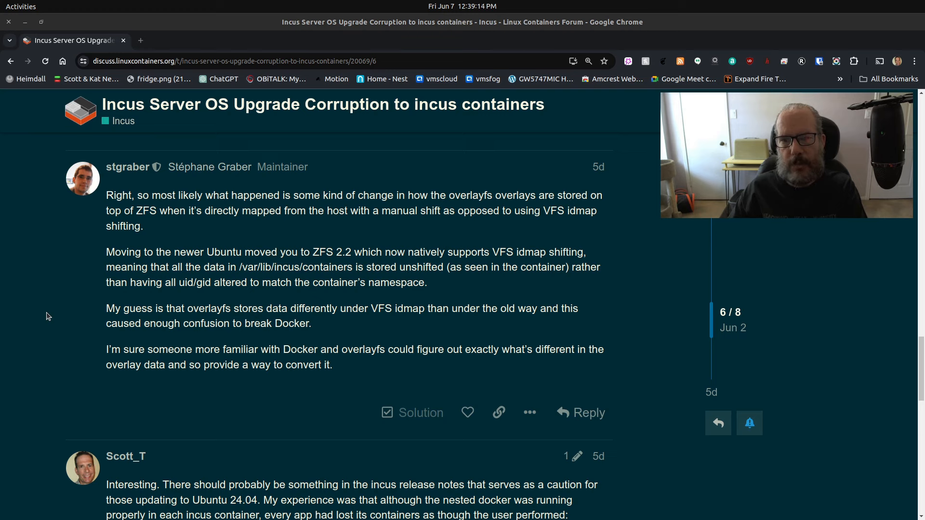
mouse_move(48, 303)
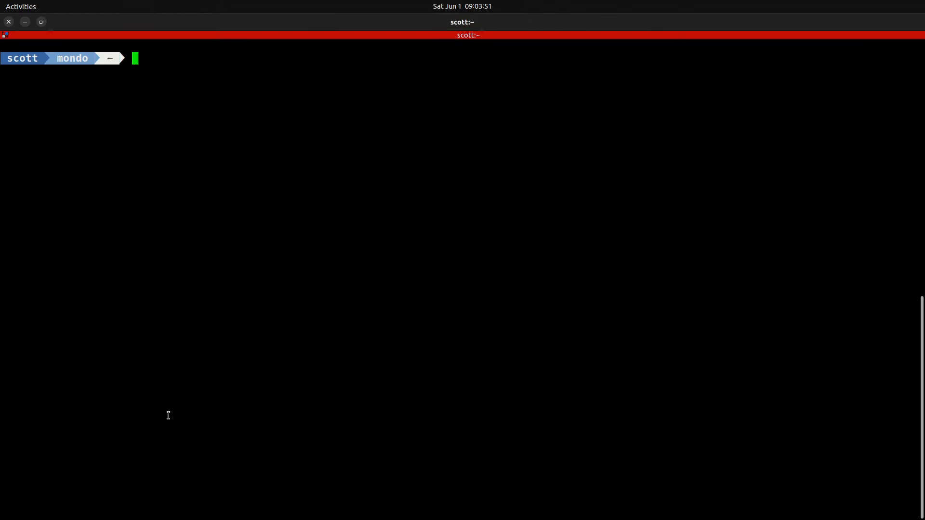
Connect to vmsrain over ssh and begin a sudo command on the remote shell.
type("ssh vmsrain")
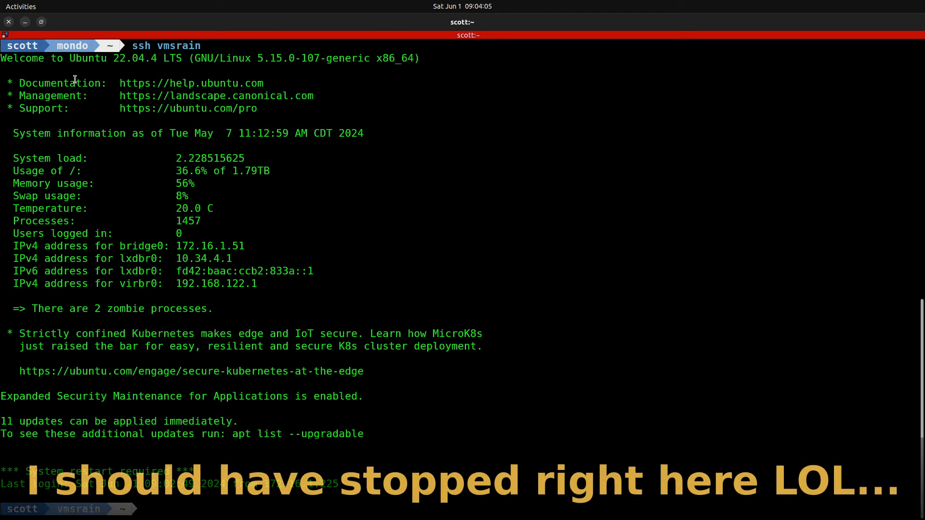
double_click(122, 58)
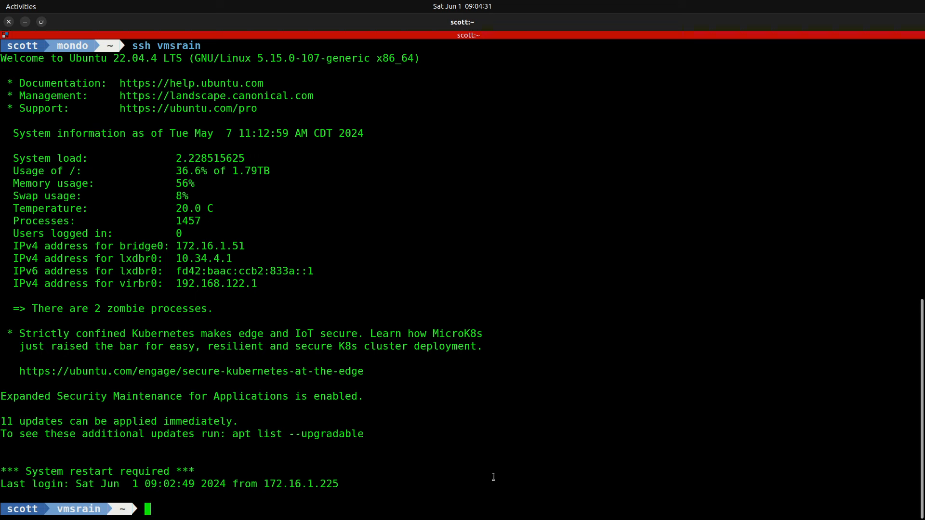
type("sudo apt update")
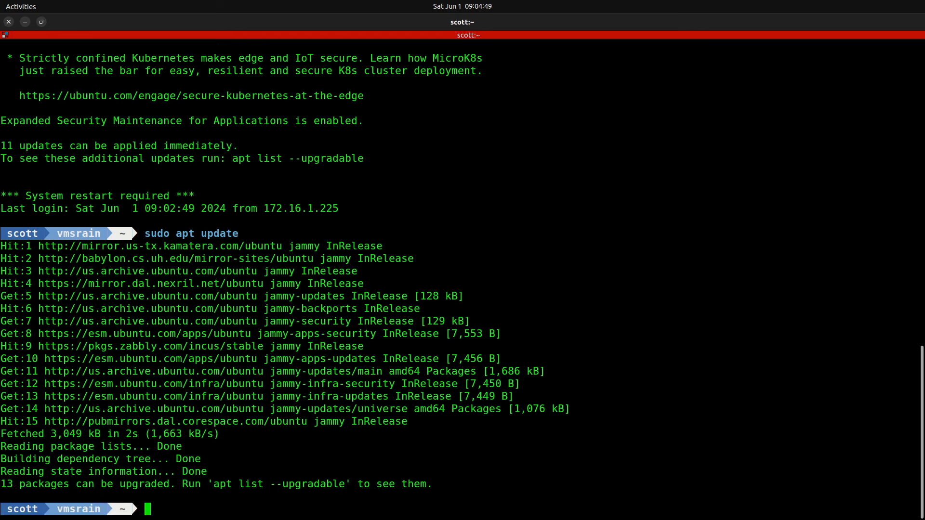
Run sudo apt update, then edit the recalled command into sudo apt upgrade -y and run it.
type("sudo apt update")
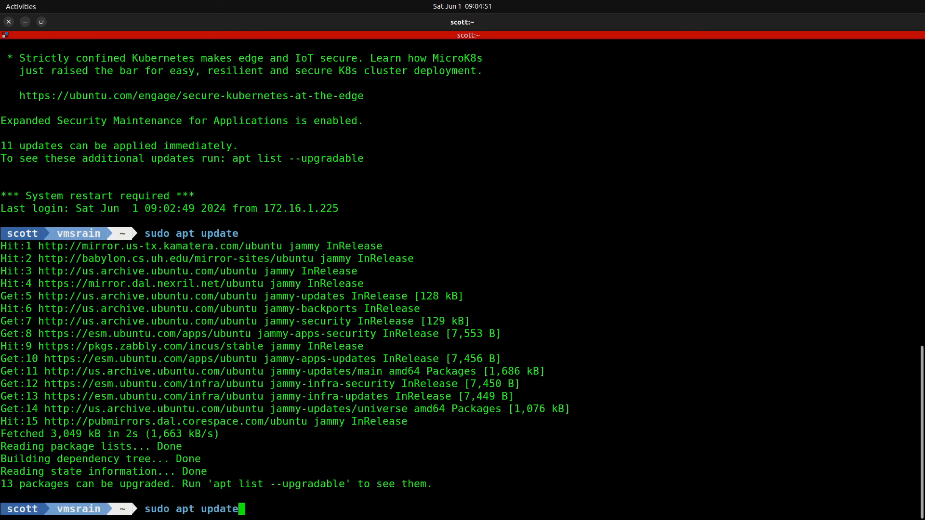
key("BackSpace")
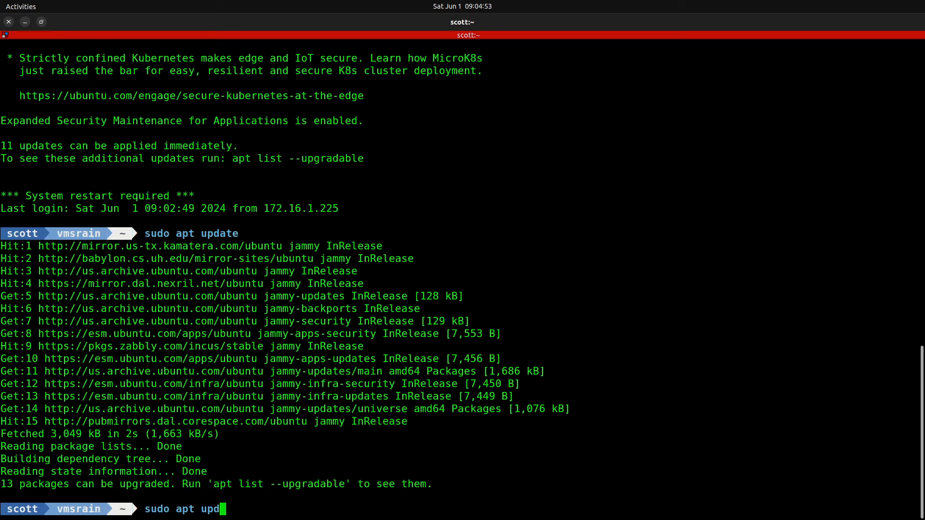
key("BackSpace")
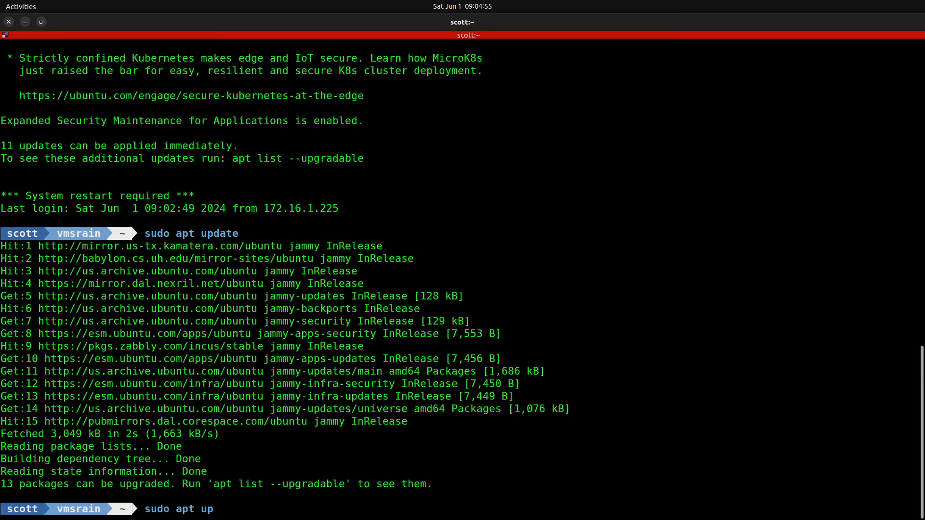
type("gra")
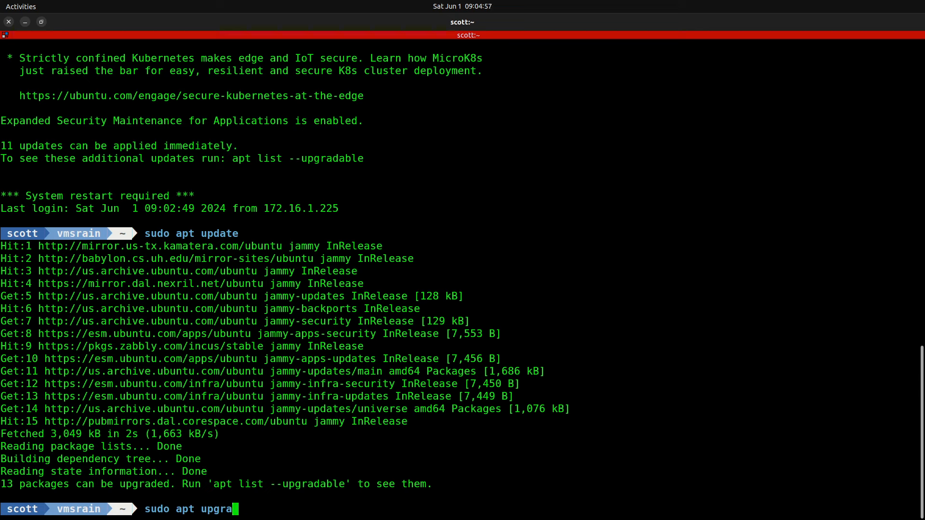
type("de")
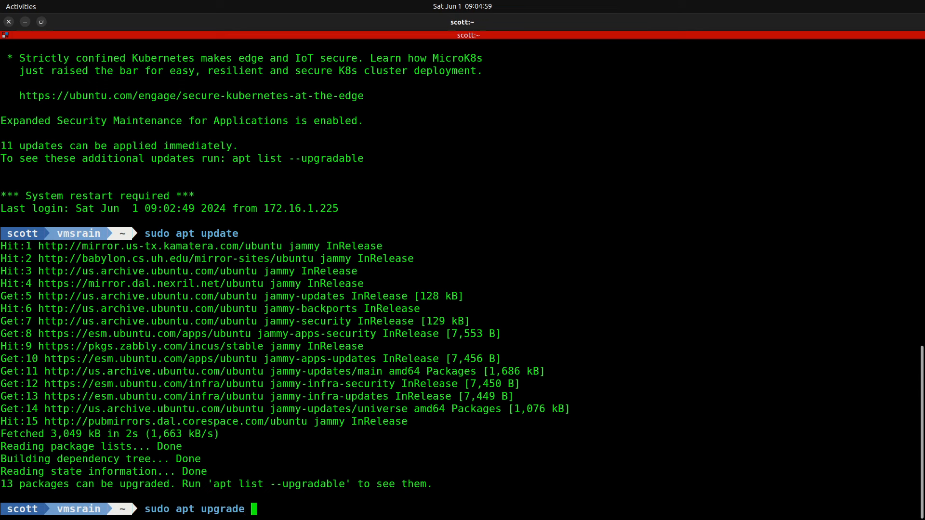
type("-y")
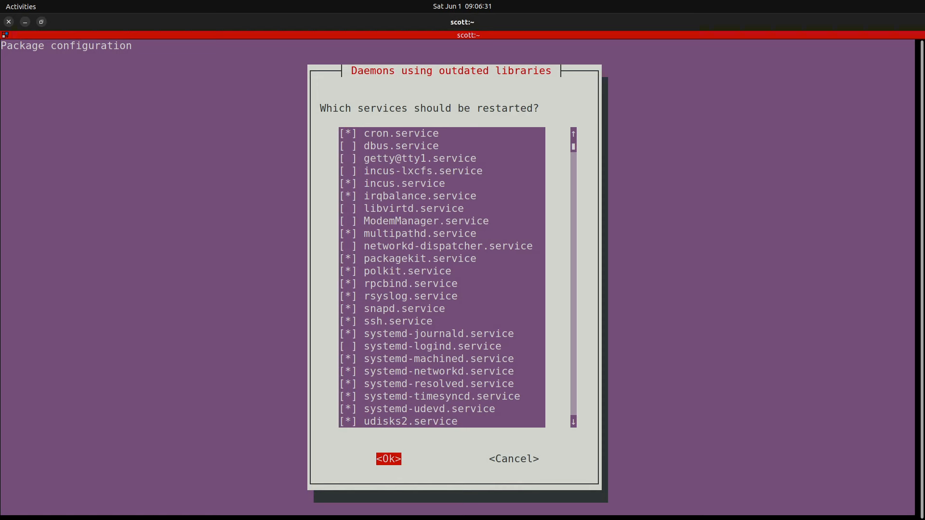
Confirm restarting the checked services in the outdated-libraries dialog.
left_click(389, 459)
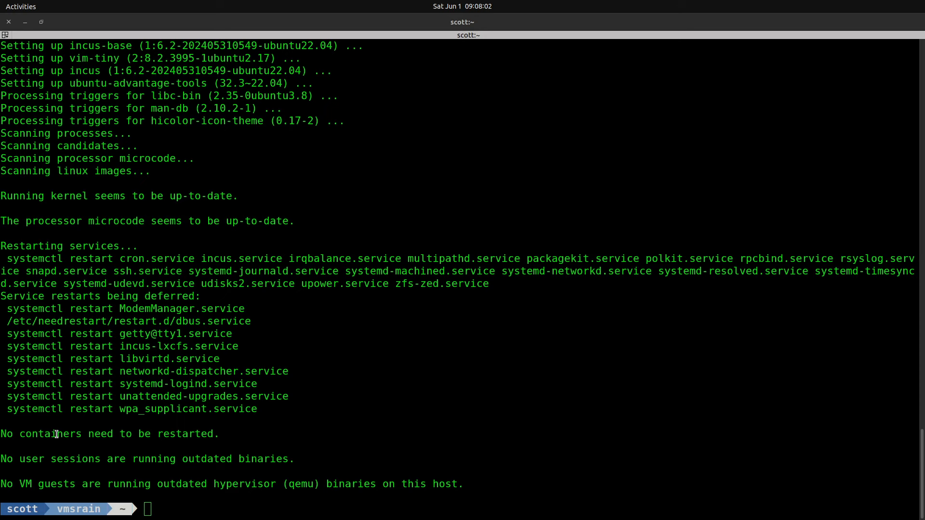
mouse_move(83, 448)
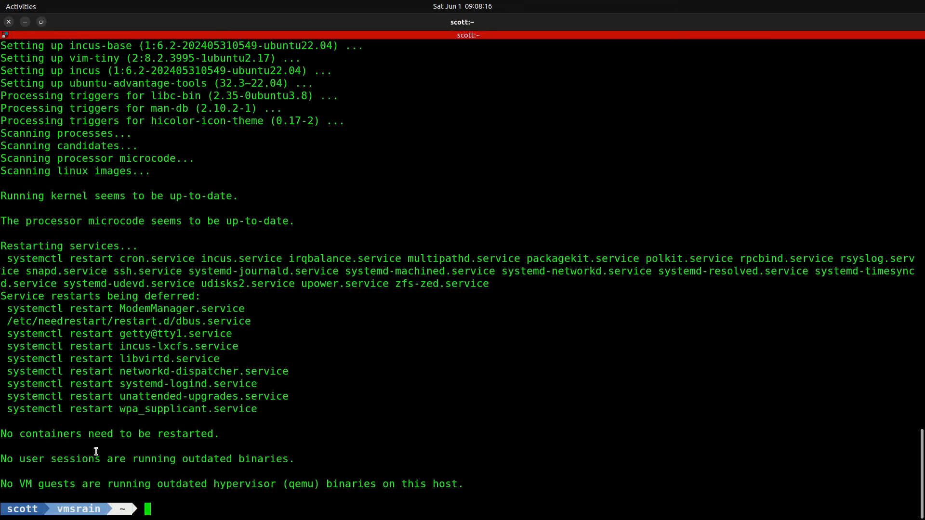
Exit, reconnect to vmsrain, and issue sudo reboot now to restart the host.
type("exit")
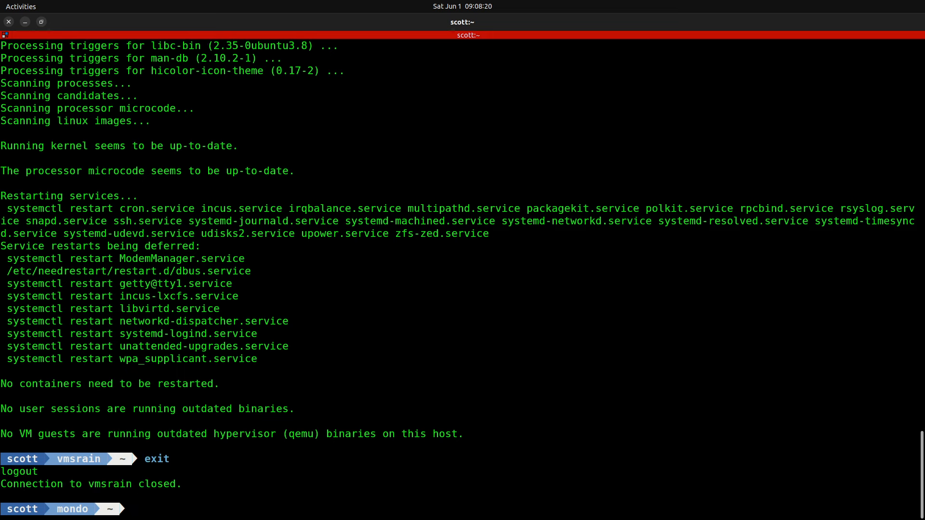
type("ssh vmsrain")
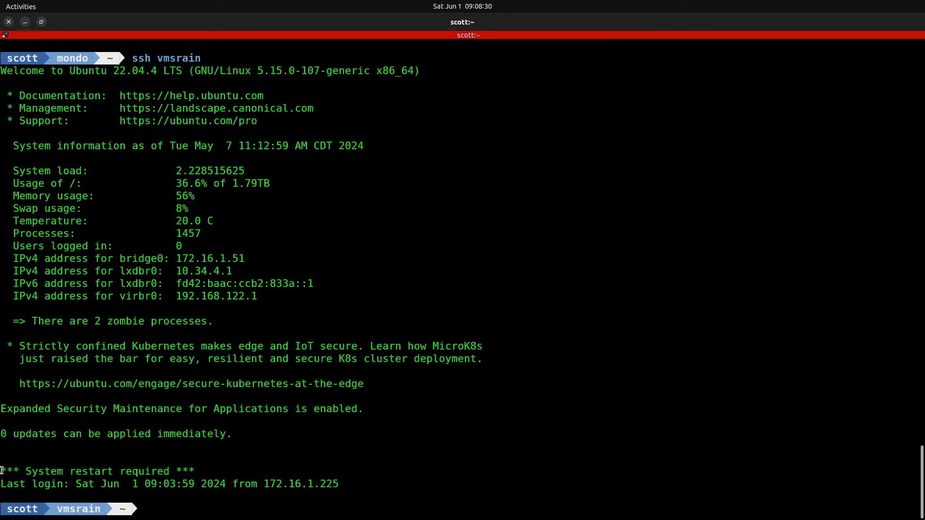
triple_click(89, 471)
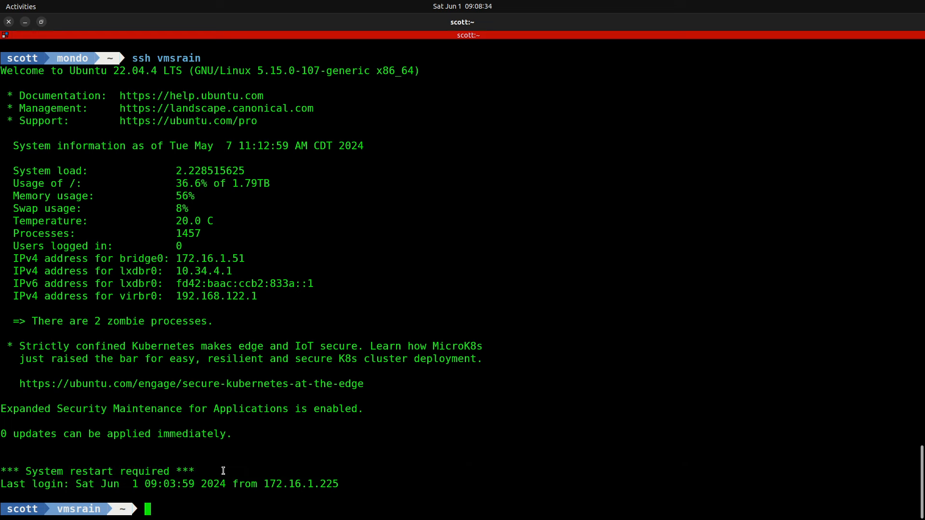
type("sudo re")
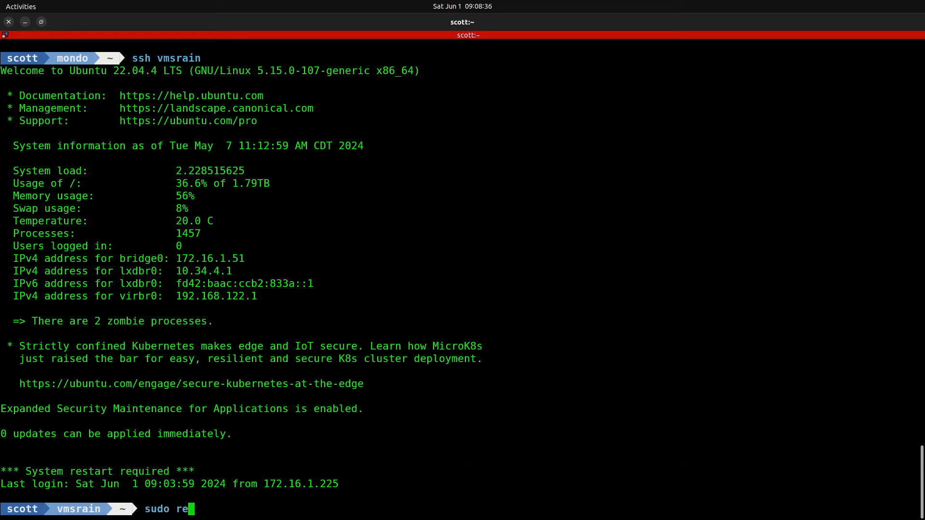
type("boot no")
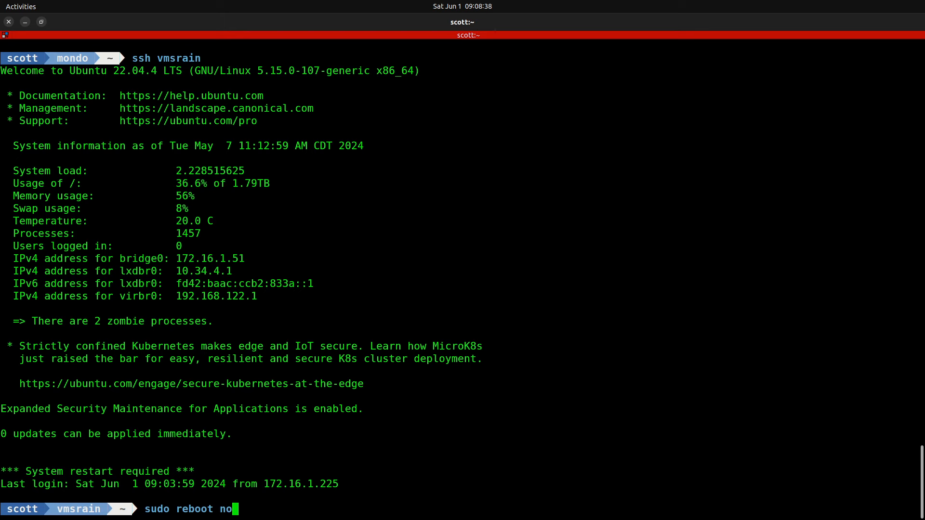
type("w")
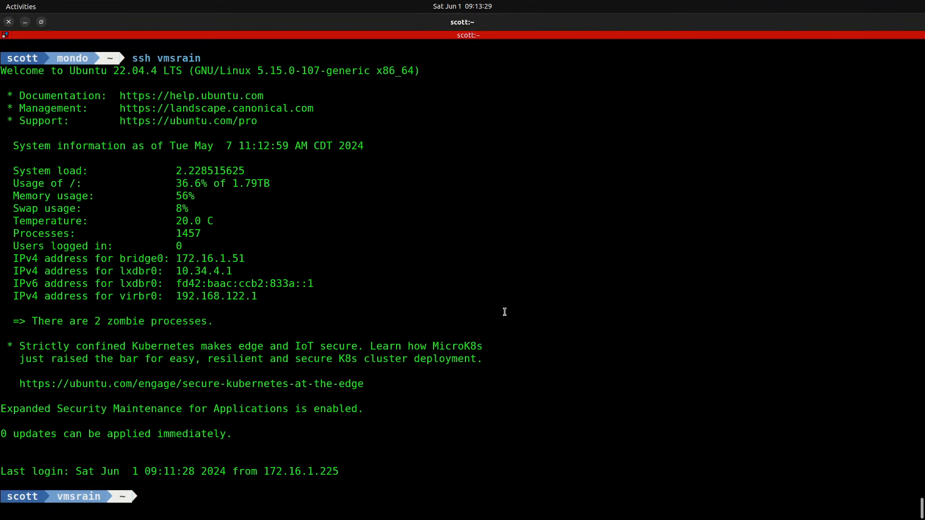
Run incus list twice to review that every instance on vmsrain is RUNNING.
type("incus")
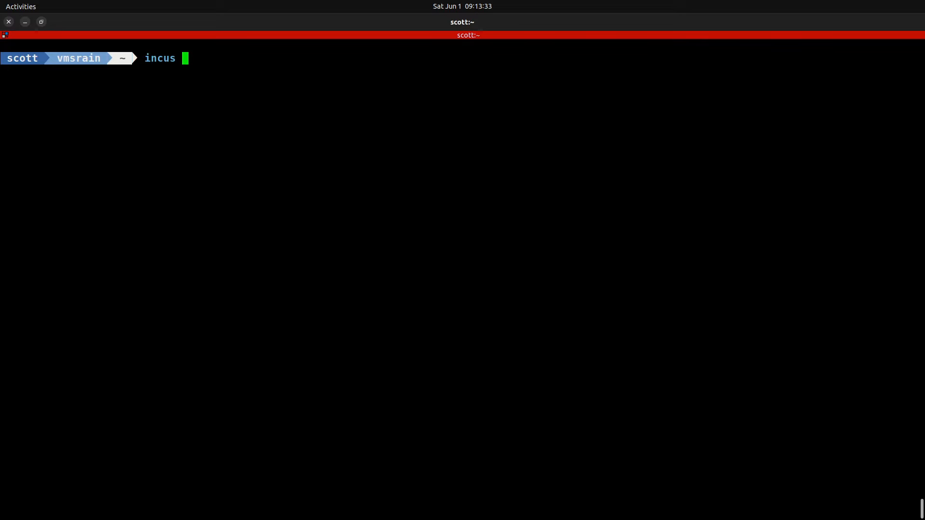
type("list")
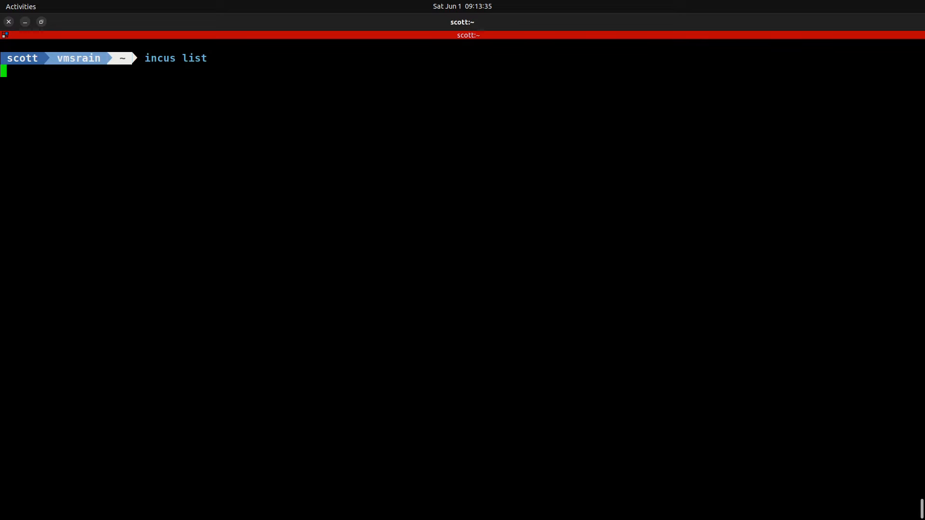
mouse_move(503, 313)
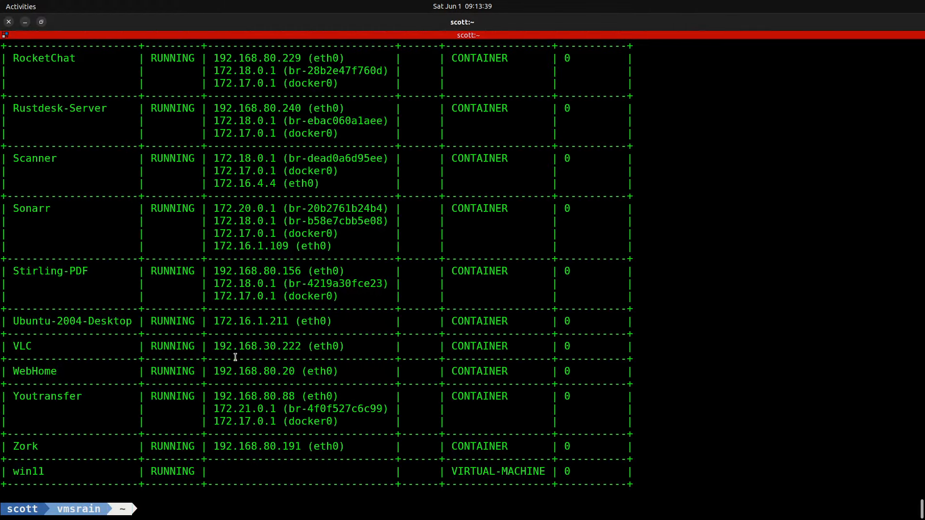
mouse_move(176, 455)
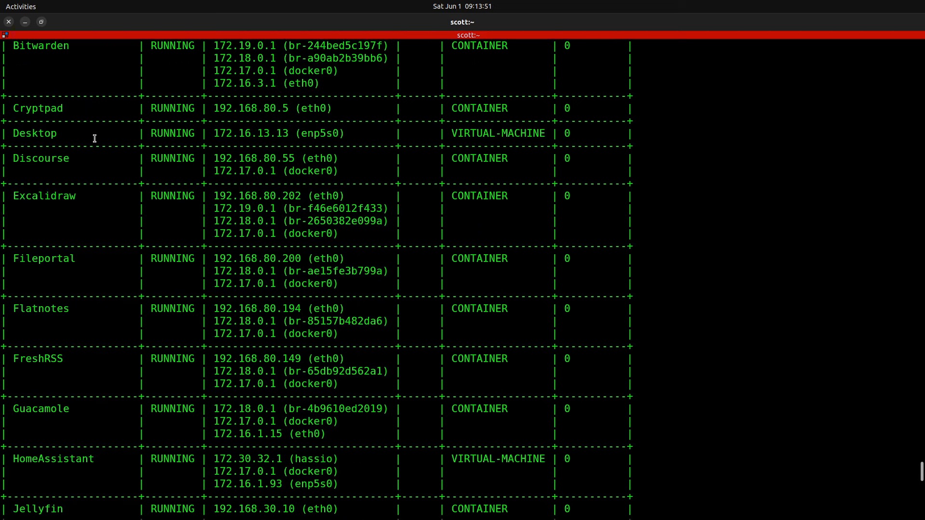
type("incus list")
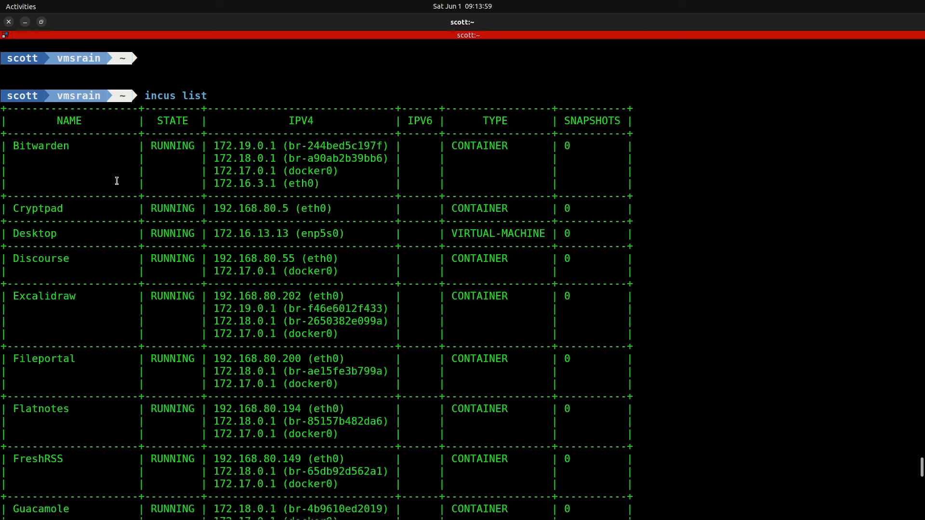
mouse_move(139, 195)
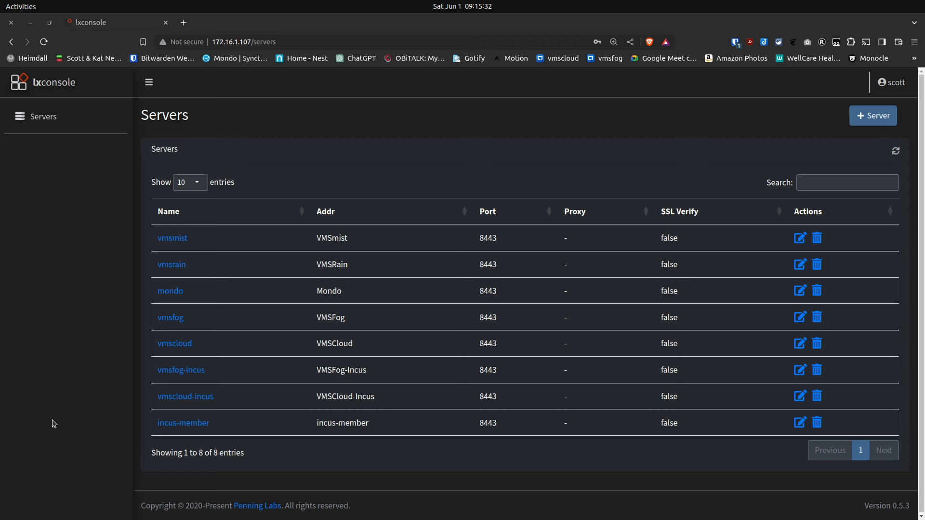
mouse_move(518, 506)
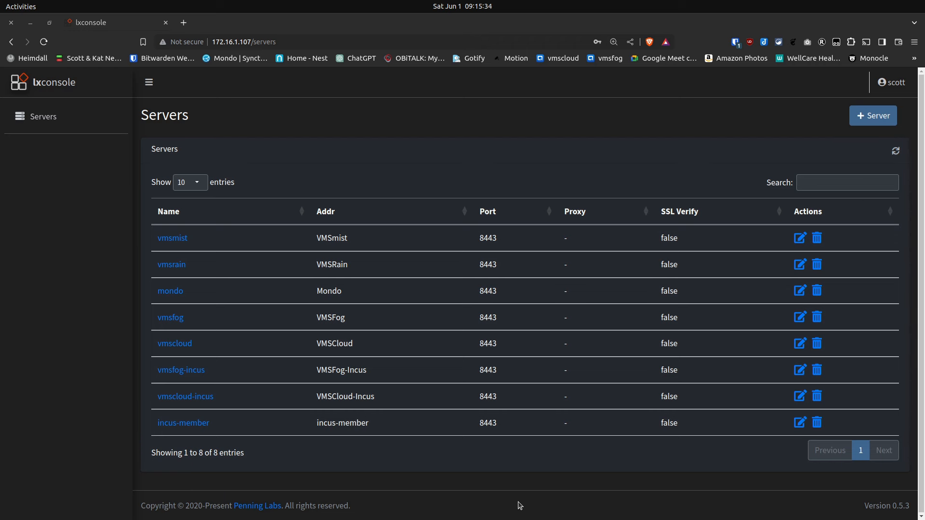
mouse_move(525, 508)
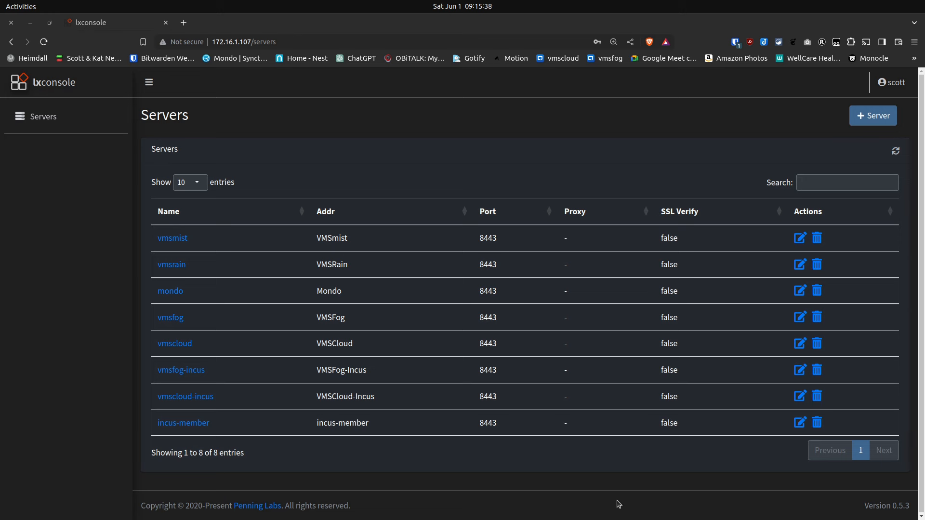
mouse_move(686, 514)
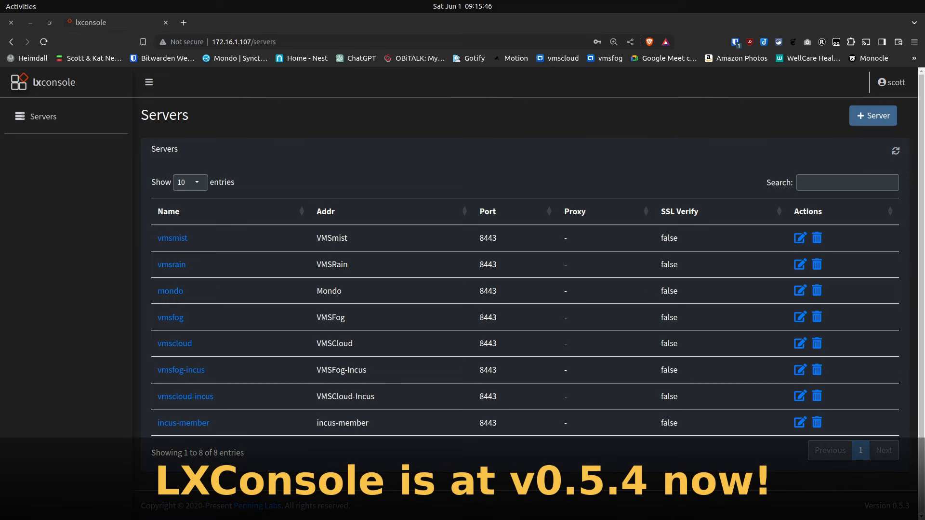
mouse_move(96, 236)
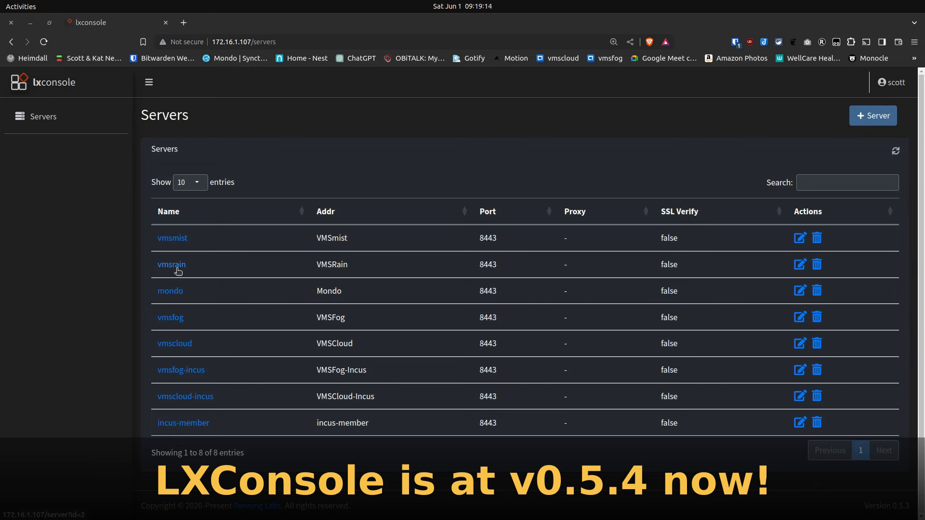
Open the vmsrain server dashboard from the Servers table and highlight its details.
left_click(171, 264)
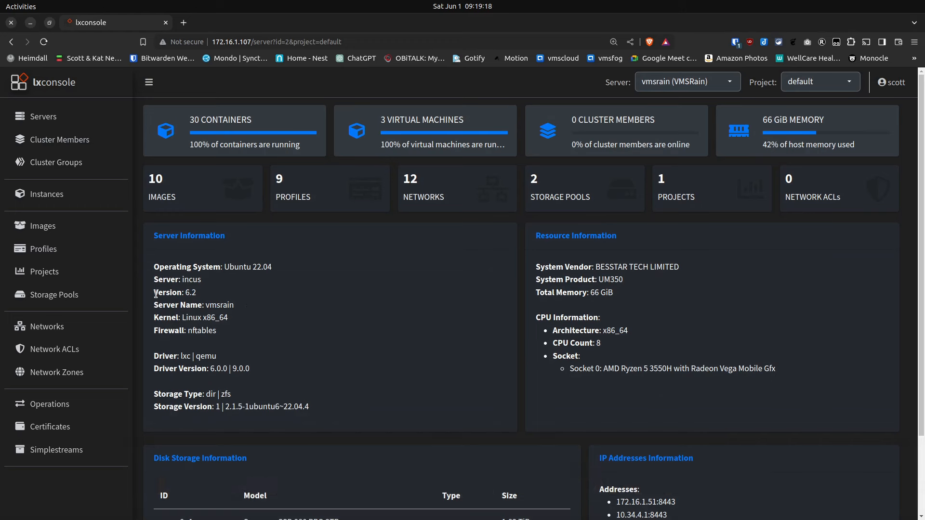
mouse_move(152, 290)
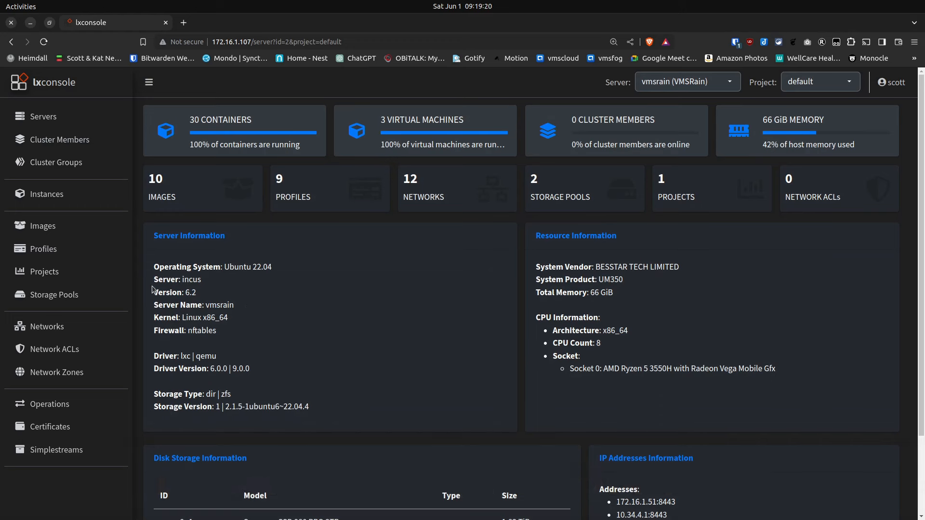
left_click_drag(153, 279, 198, 291)
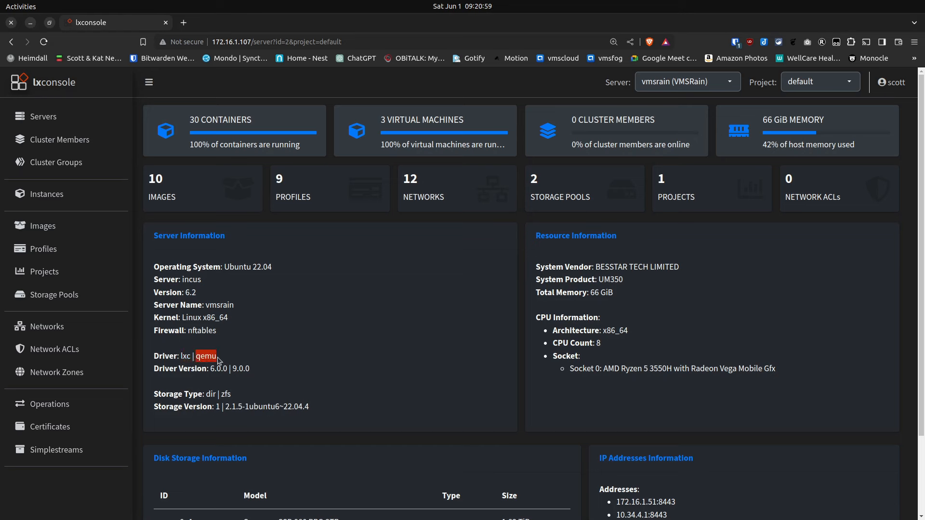
mouse_move(275, 375)
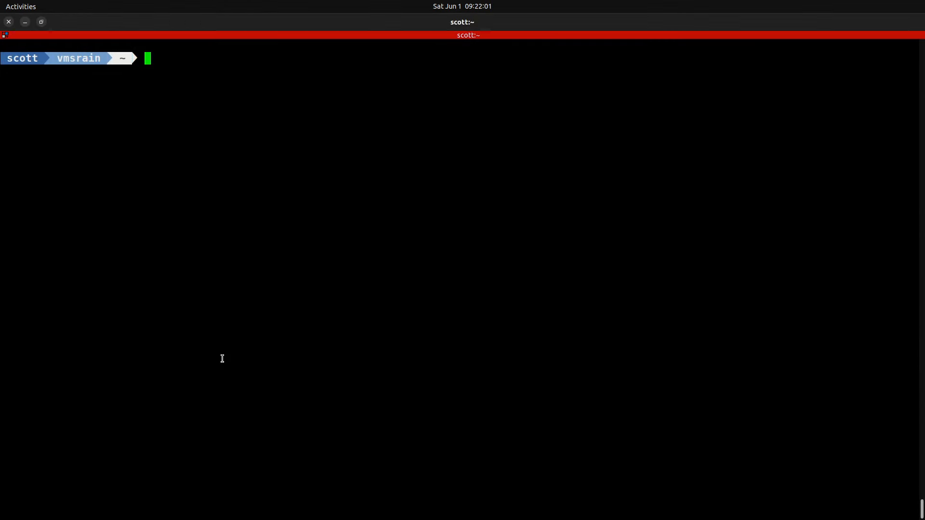
Run sudo apt install cpu-checker, then kvm-ok to confirm KVM acceleration is available.
type("sudo apt")
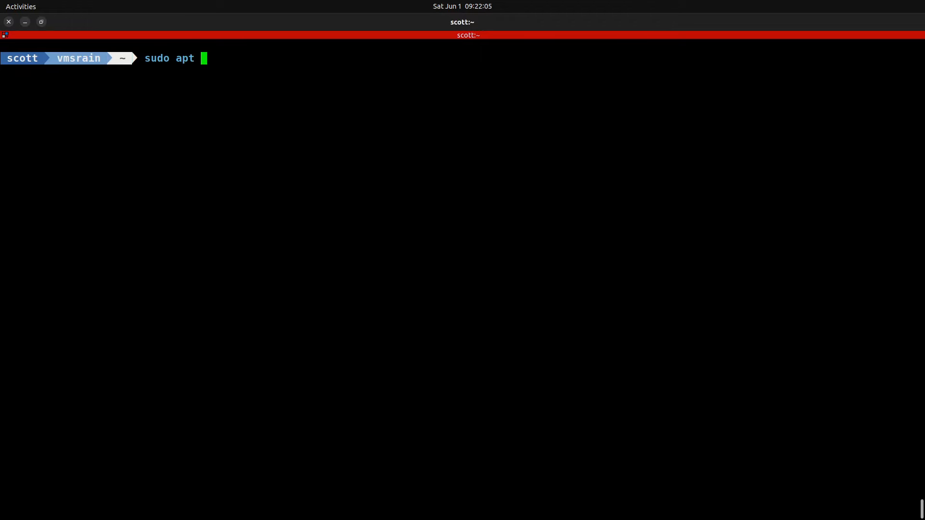
type("install c")
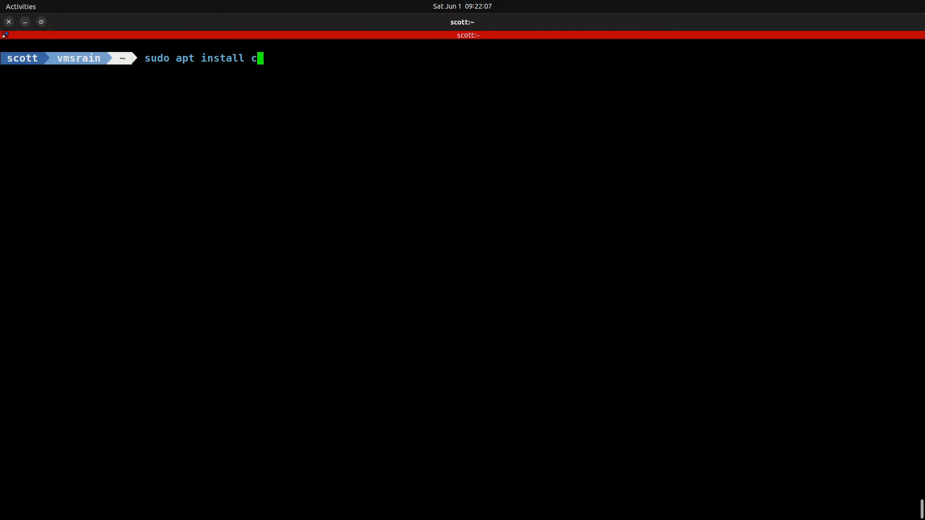
type("pu-checker")
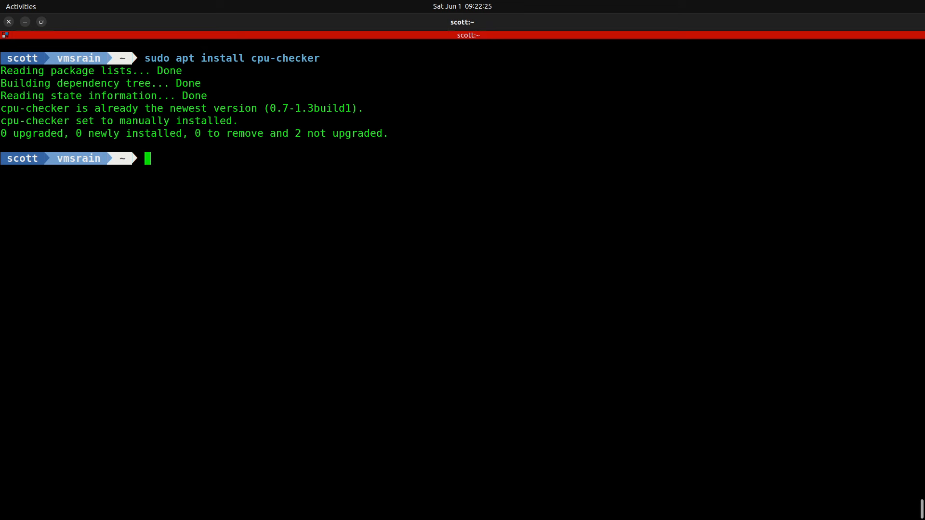
type("kv")
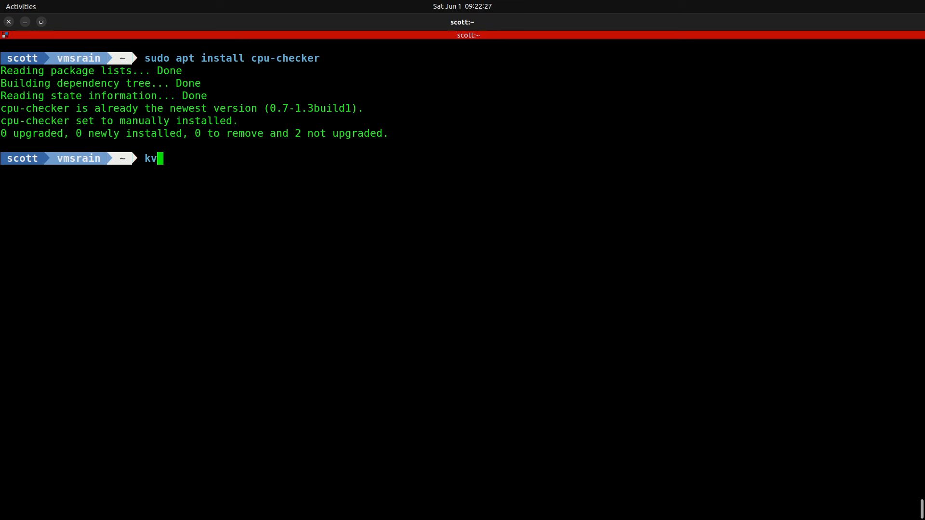
type("m-ok")
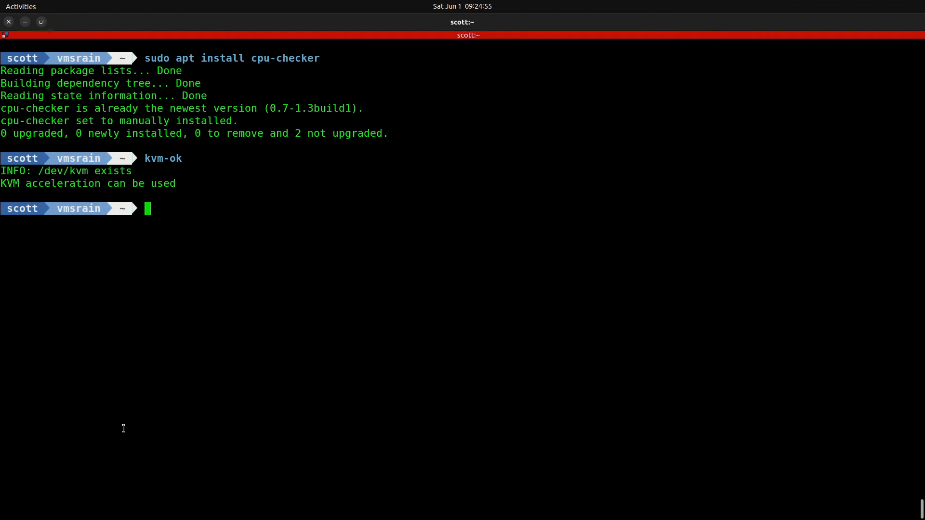
Run sudo do-release-upgrade, which reports no development LTS release available.
type("sudo")
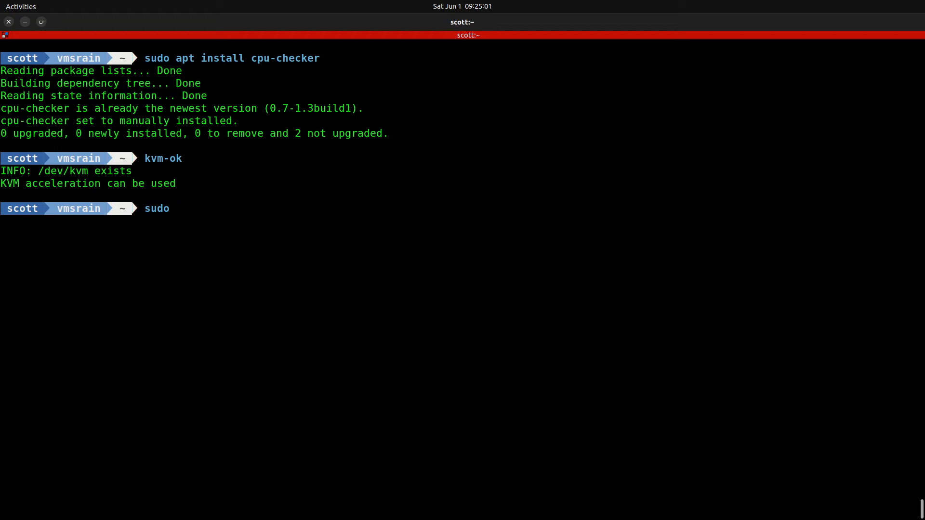
type("do-re")
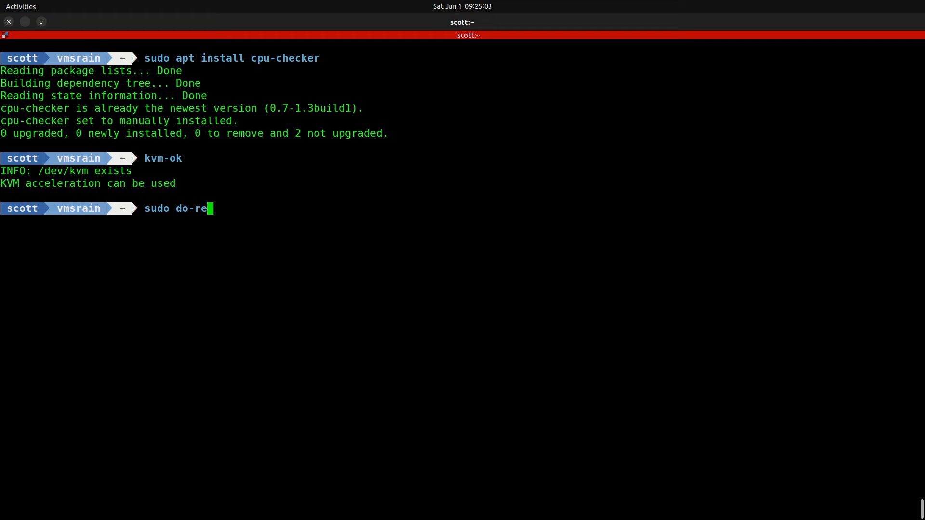
type("lease")
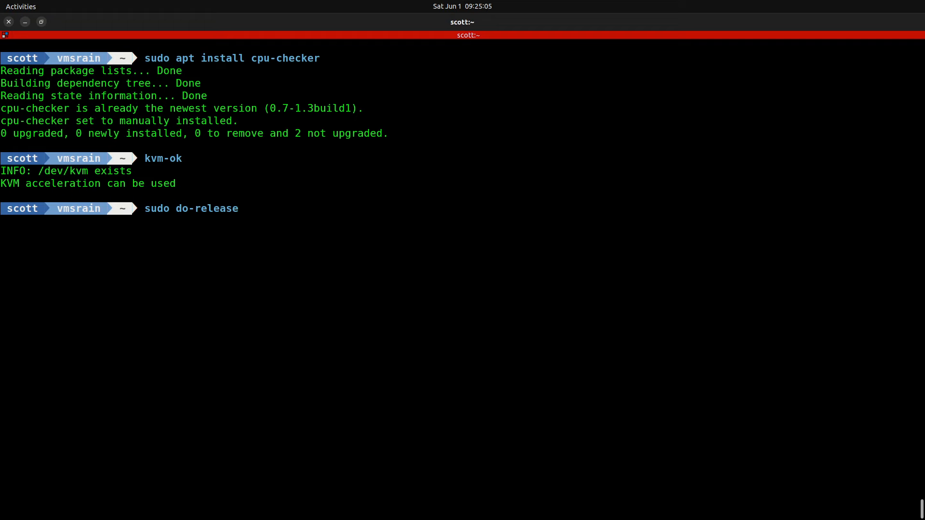
type("-upgrade")
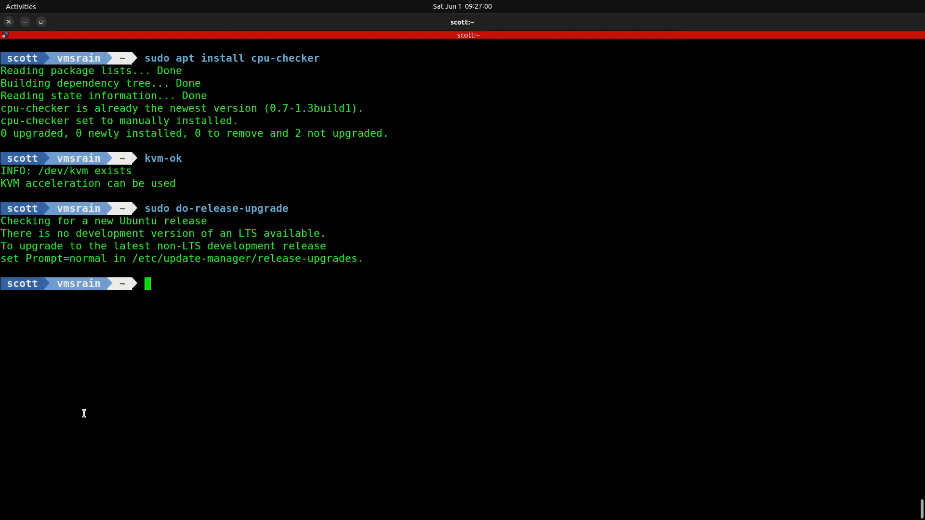
Enter a sudo nano command for /etc/update-manager/release-upgrades.
type("sudo nano")
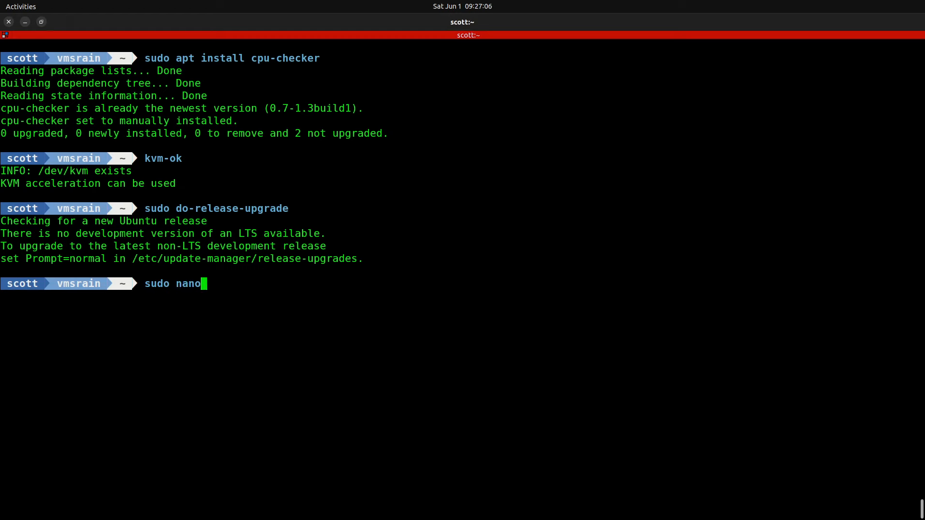
type("/etc/update-manager/release-upgrades")
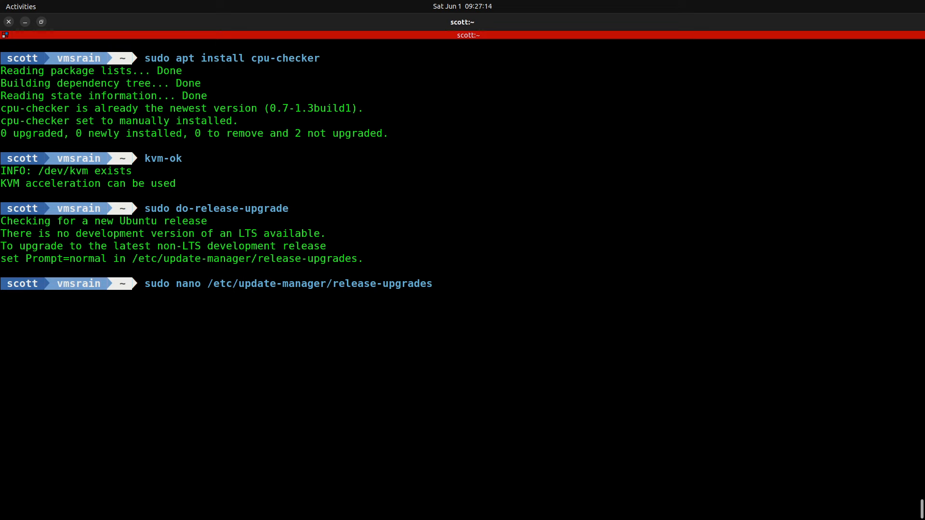
In nano, change Prompt=lts to Prompt=normal, write the file and leave the editor.
key("Return")
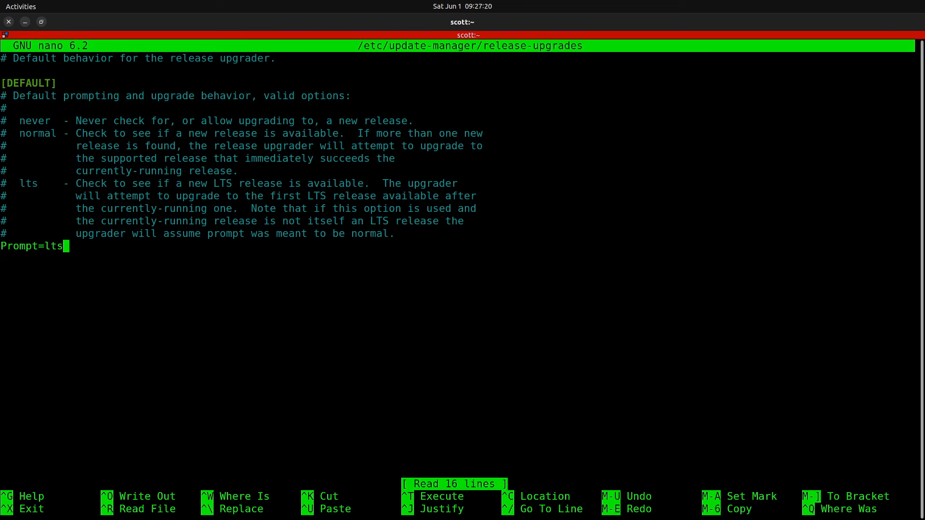
key("BackSpace")
type("nor")
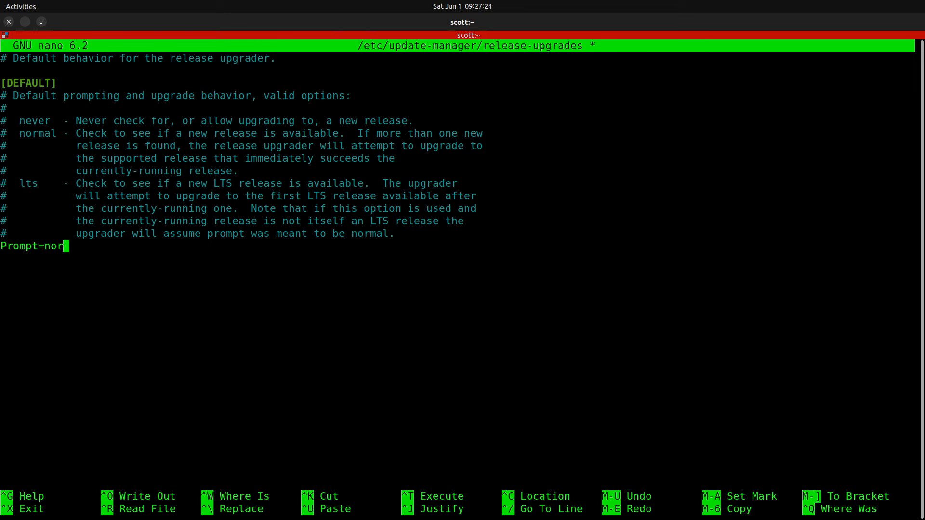
type("mal")
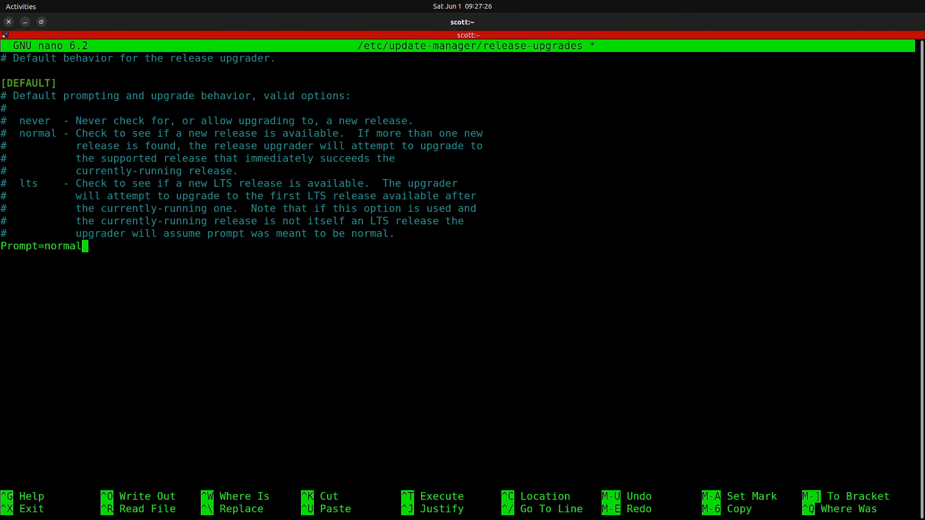
key("ctrl+o")
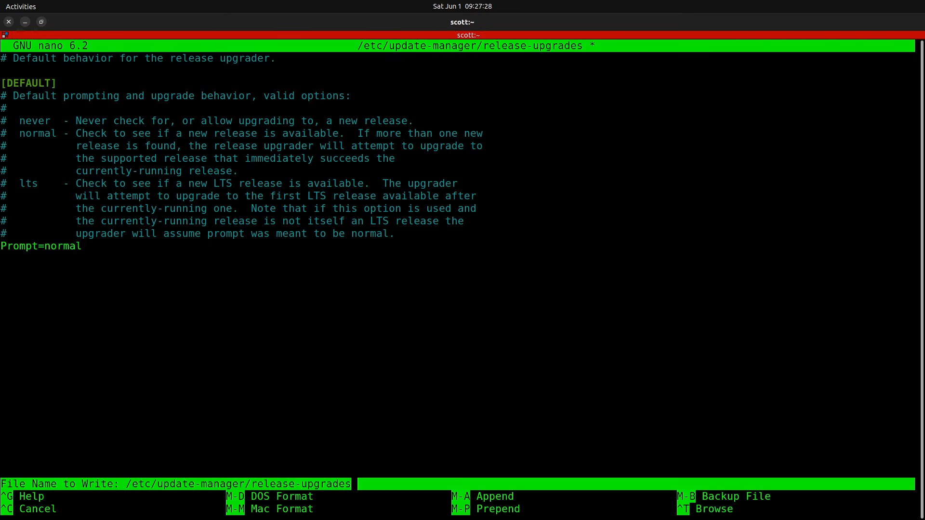
key("Enter")
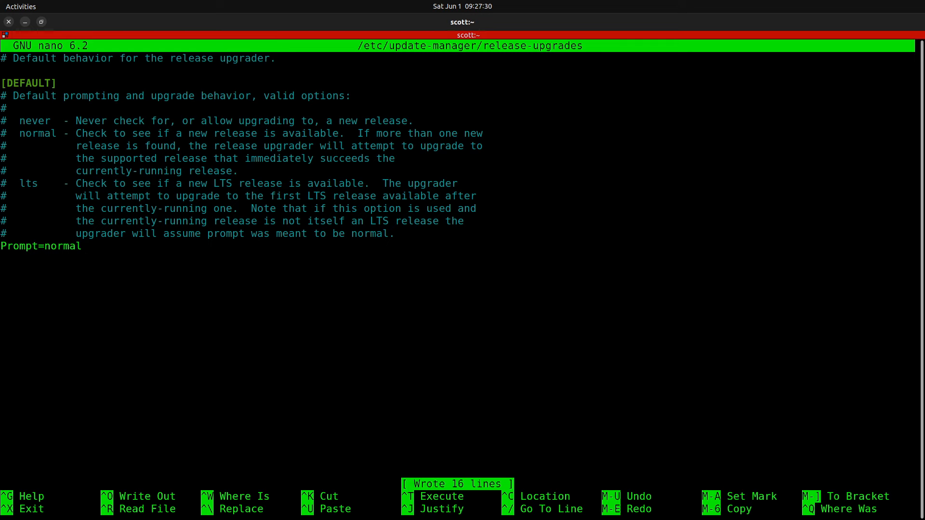
key("ctrl+x")
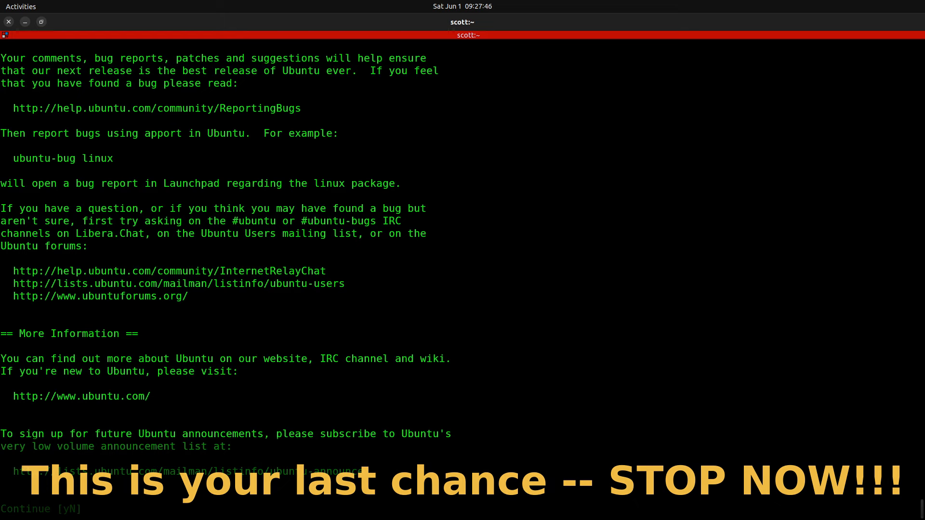
Answer y to the upgrade, SSH and Livepatch prompts and acknowledge the extra sshd notice.
type("y")
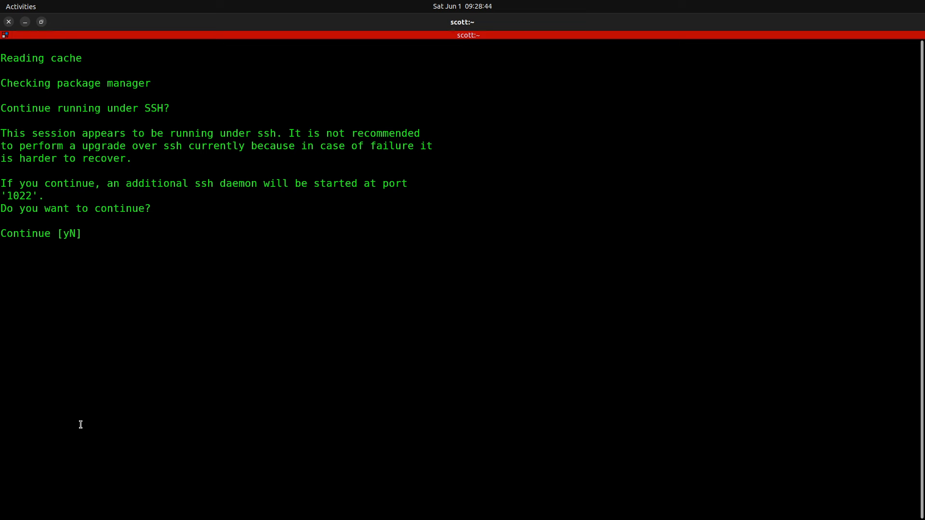
type("y")
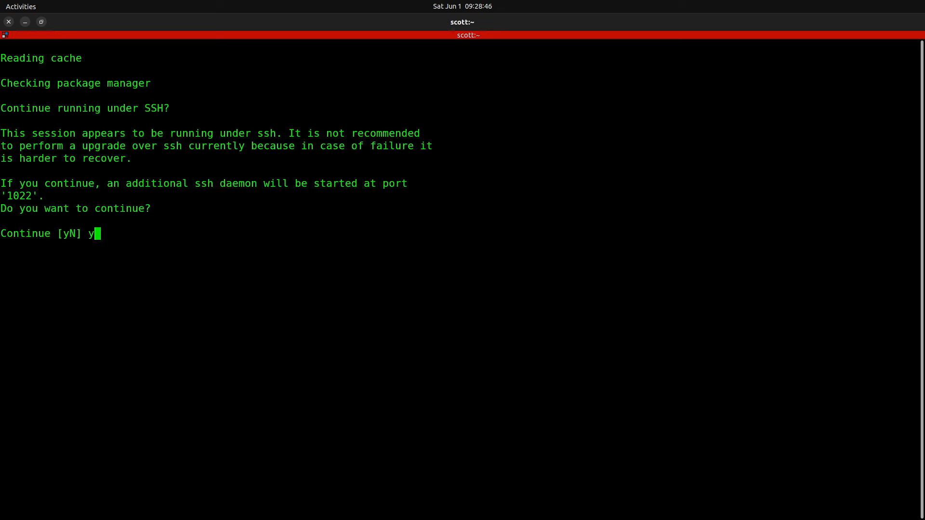
key("Return")
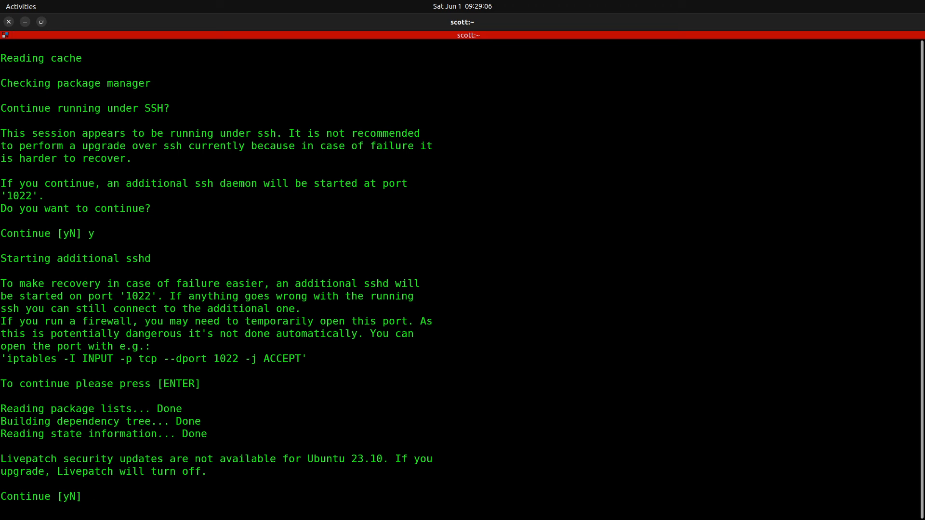
type("y")
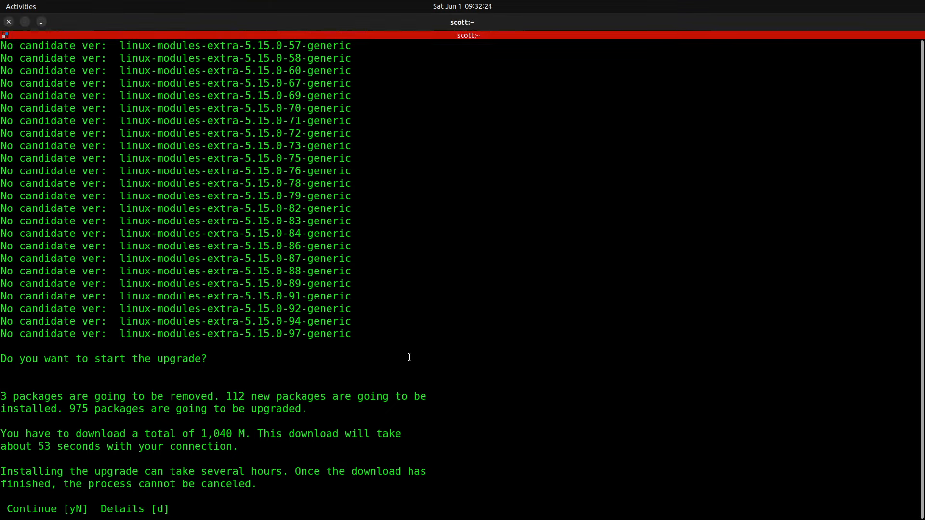
Answer y to start the upgrade removing 3 packages, installing 112 and upgrading 975.
type("y")
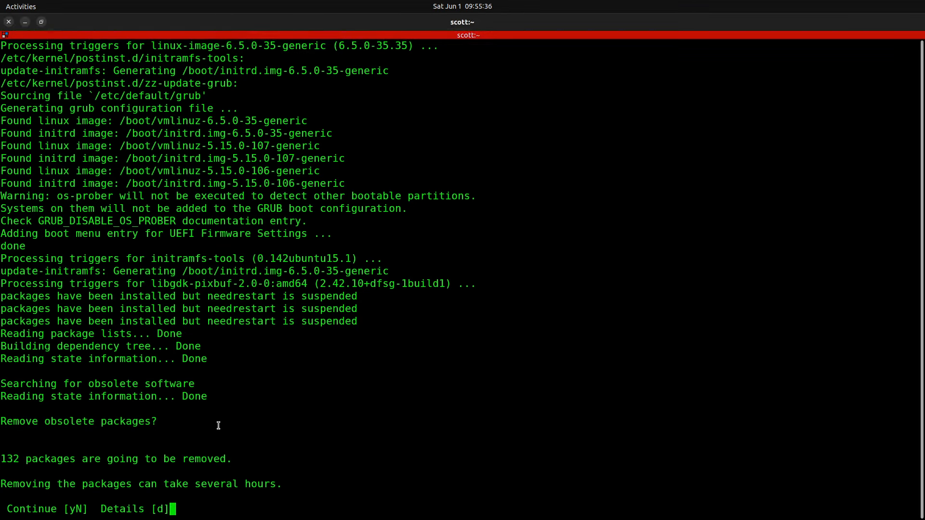
Answer y to remove the 132 obsolete packages and y to restart vmsrain.
type("y")
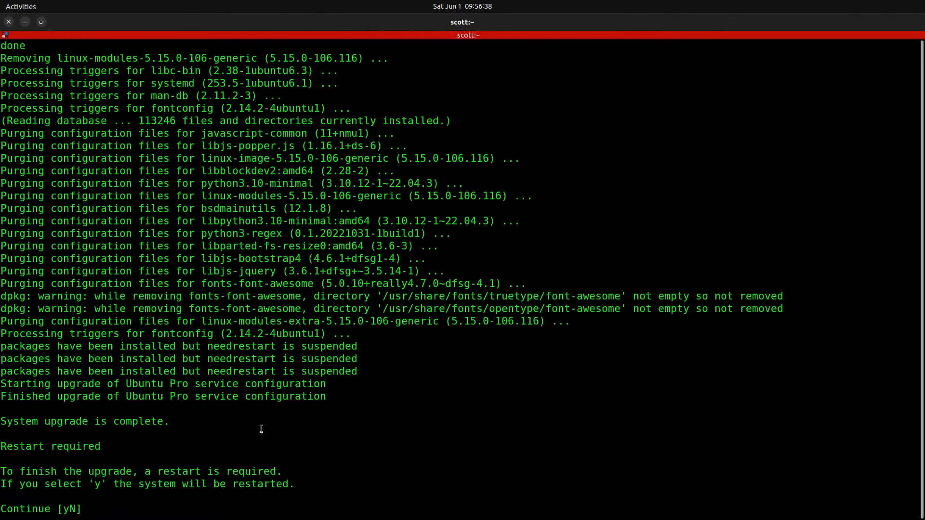
type("y")
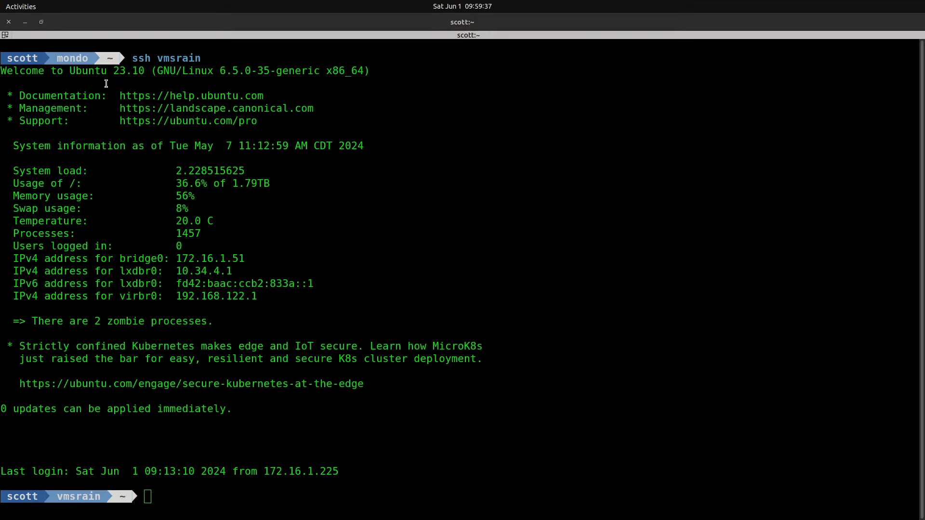
mouse_move(110, 72)
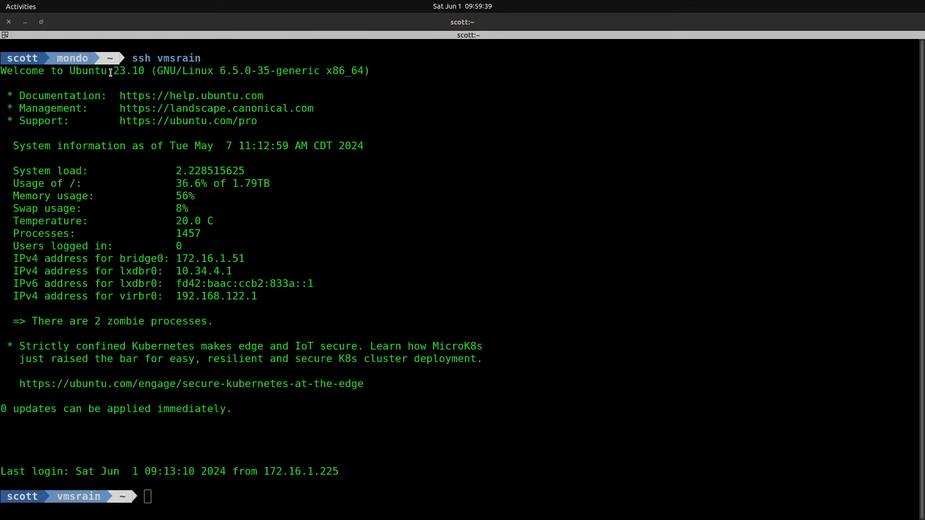
Highlight 23.10 in vmsrain's welcome banner and enter sudo do-release-upgrade at the prompt.
double_click(130, 71)
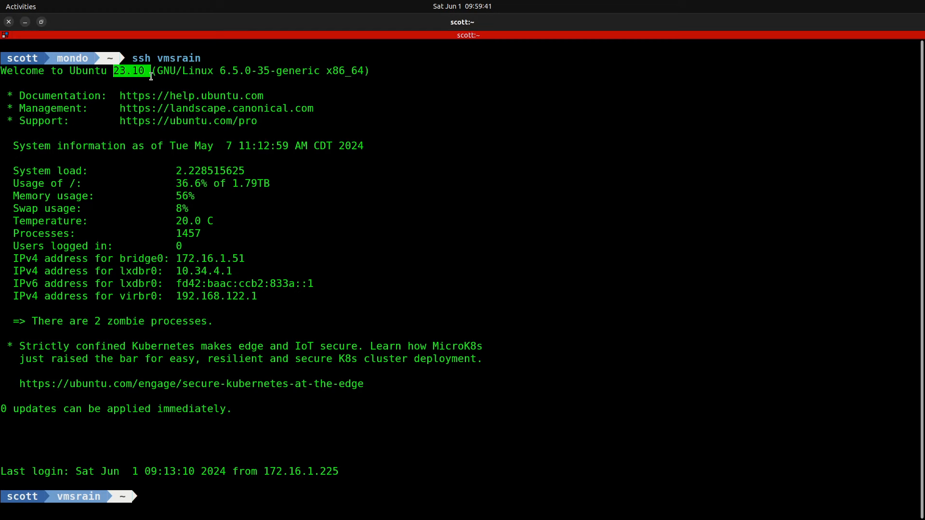
type("sudo do-release-upgrade")
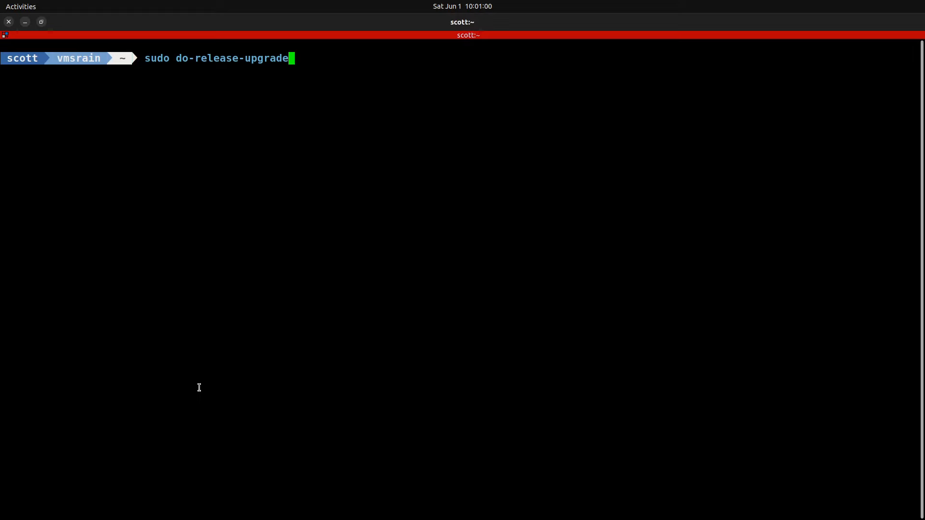
Run the second do-release-upgrade on vmsrain and answer y to continue it.
key("Return")
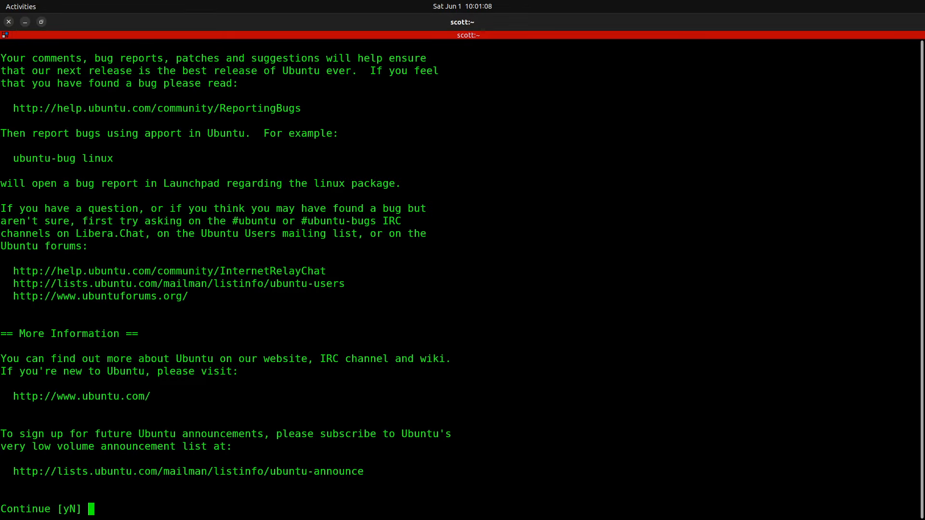
type("y")
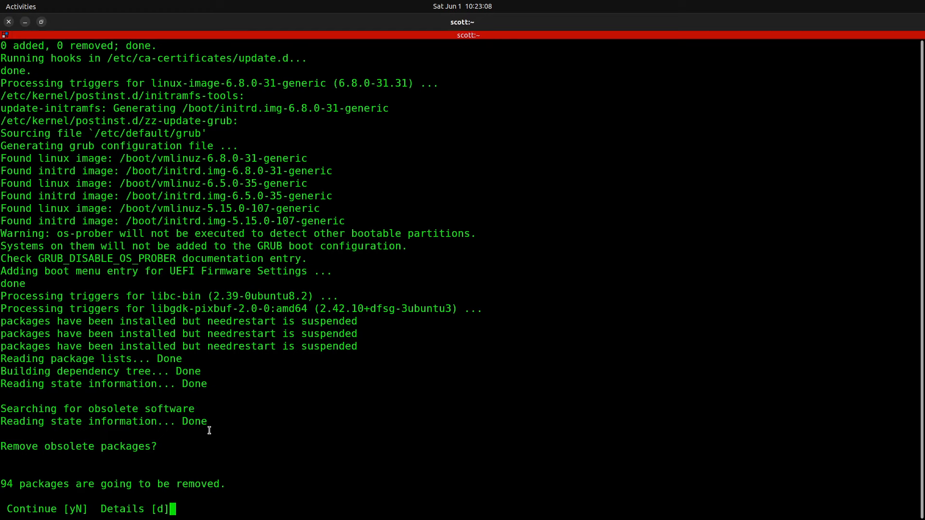
Answer y to remove the 94 obsolete packages and y to restart vmsrain.
type("y")
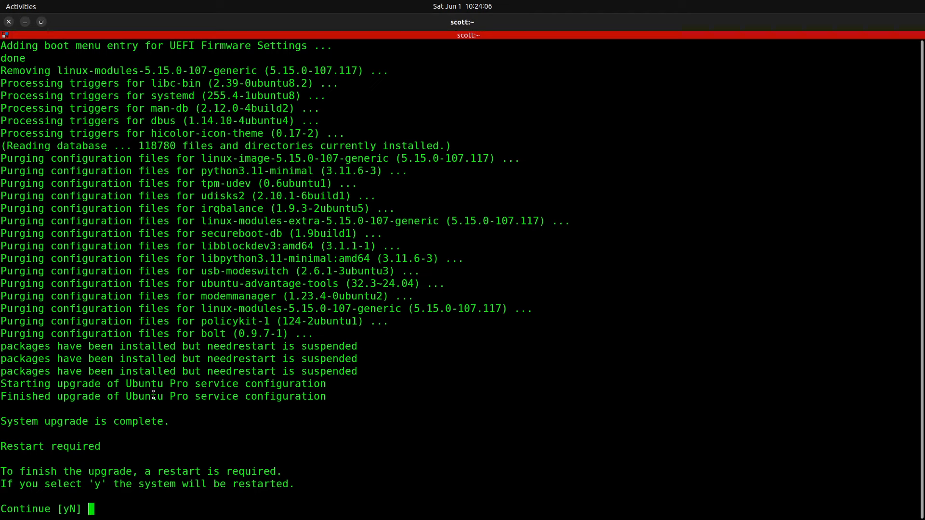
type("y")
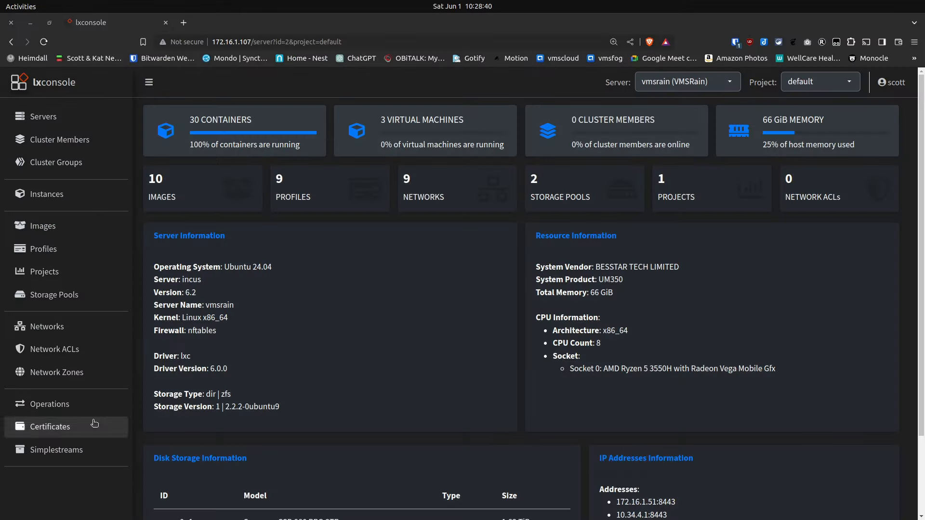
mouse_move(264, 367)
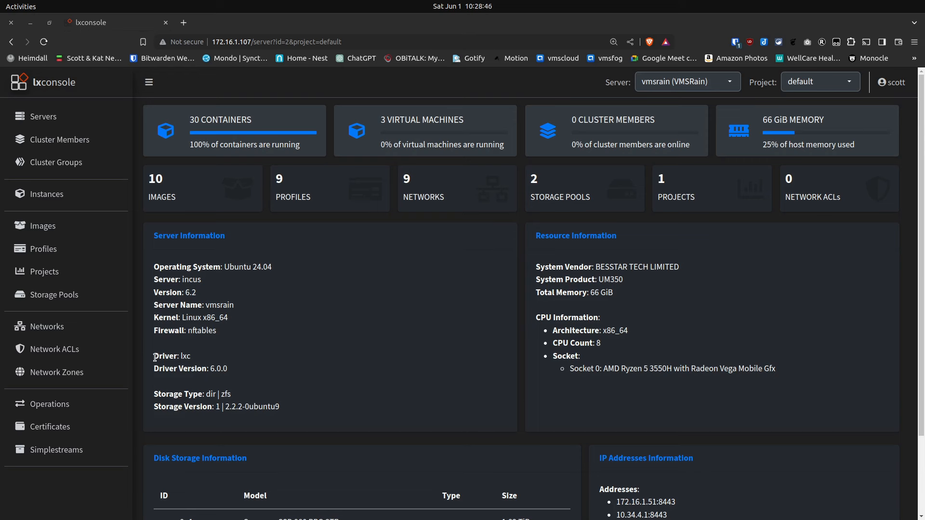
Show the Containers instance list for the vmsrain server in LXConsole.
left_click_drag(153, 355, 231, 368)
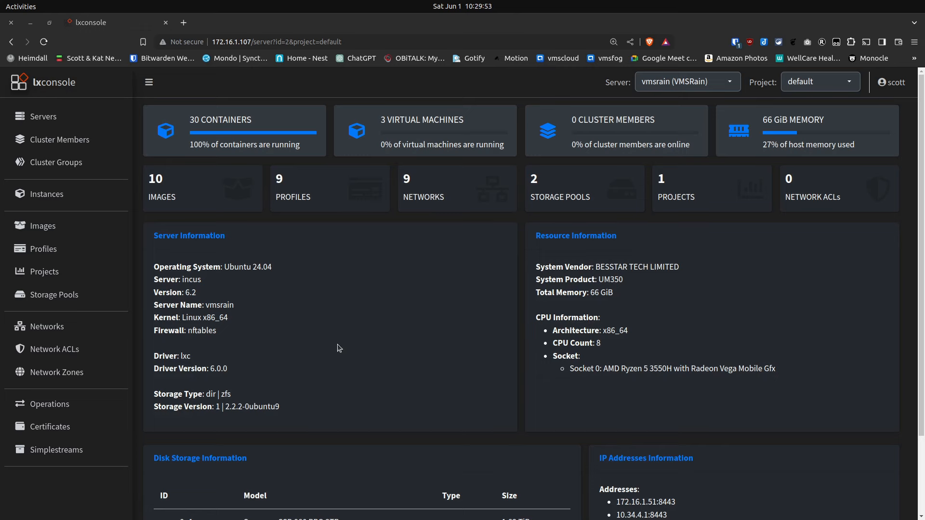
left_click(47, 194)
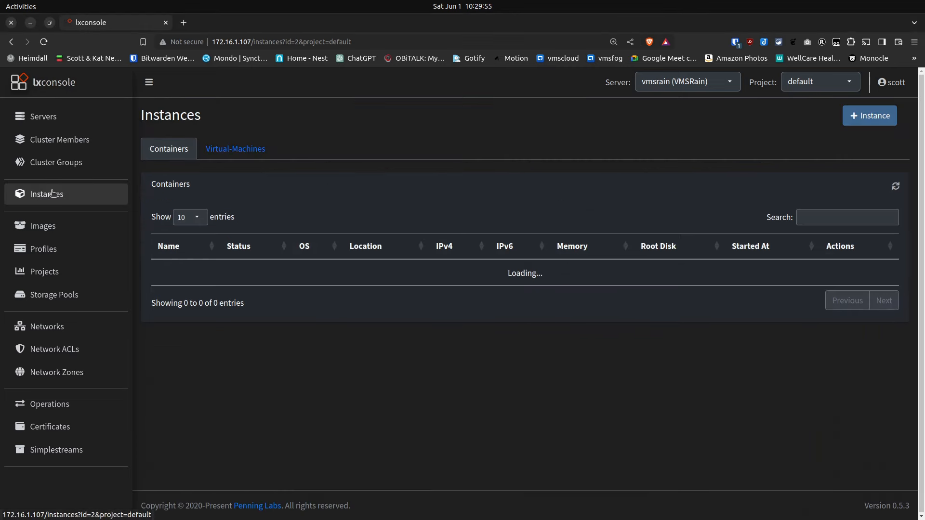
left_click(235, 148)
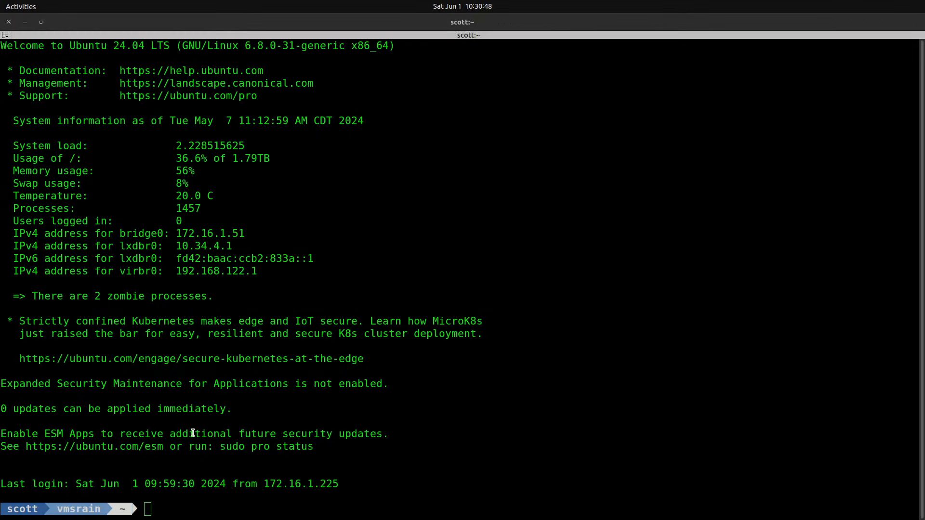
Become root, list /etc/apt/sources.list.d and load zabbly-incus-stable.sources in nano.
type("sudo")
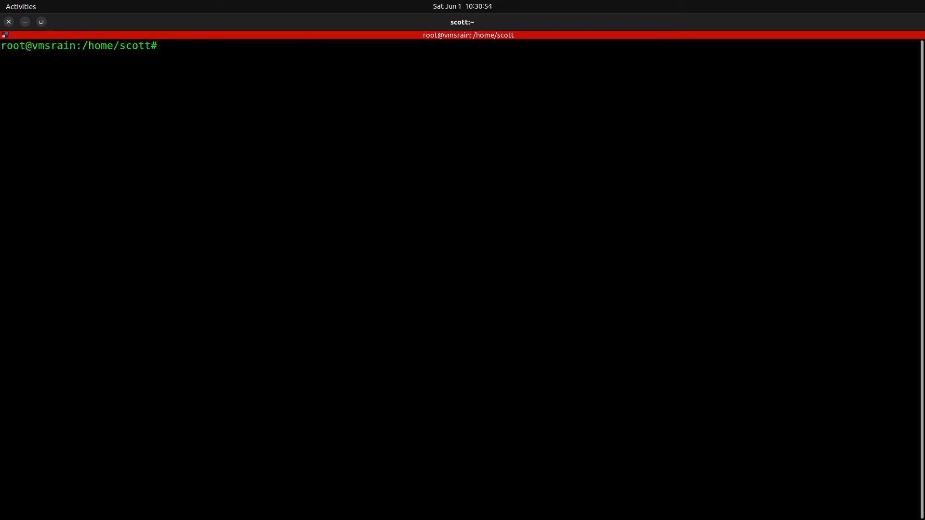
type("cd")
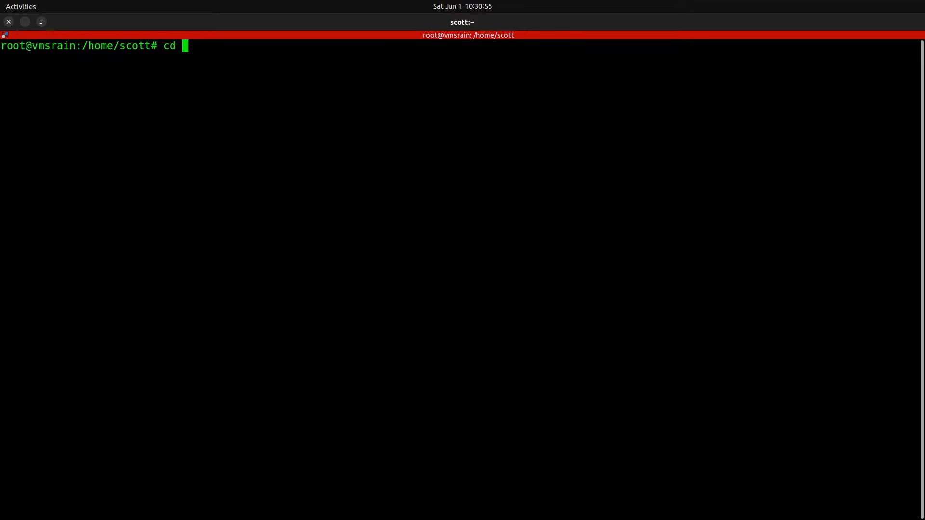
type("/etc/apt/sources.list.d")
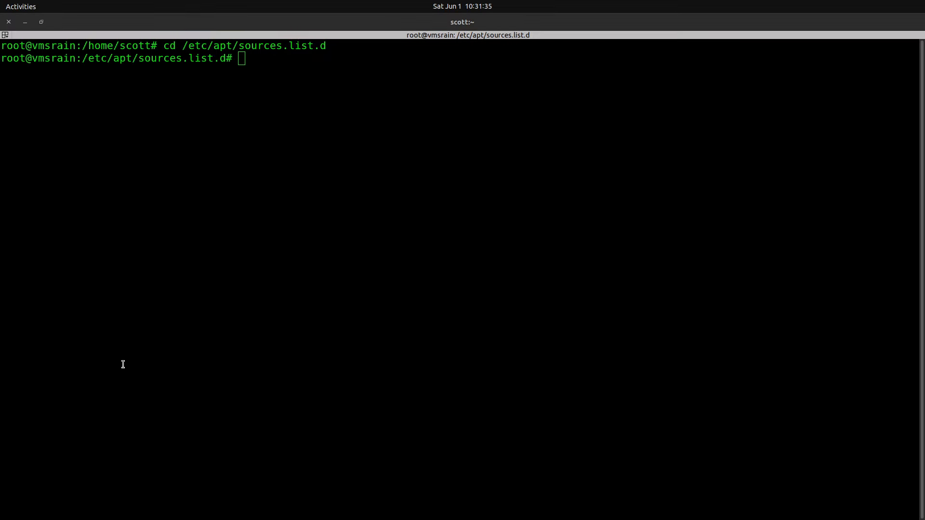
type("ls")
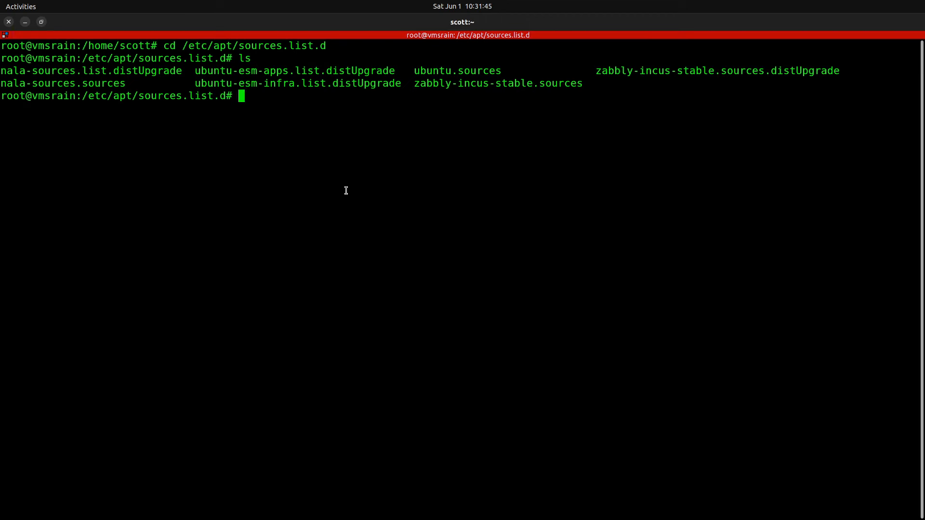
double_click(426, 83)
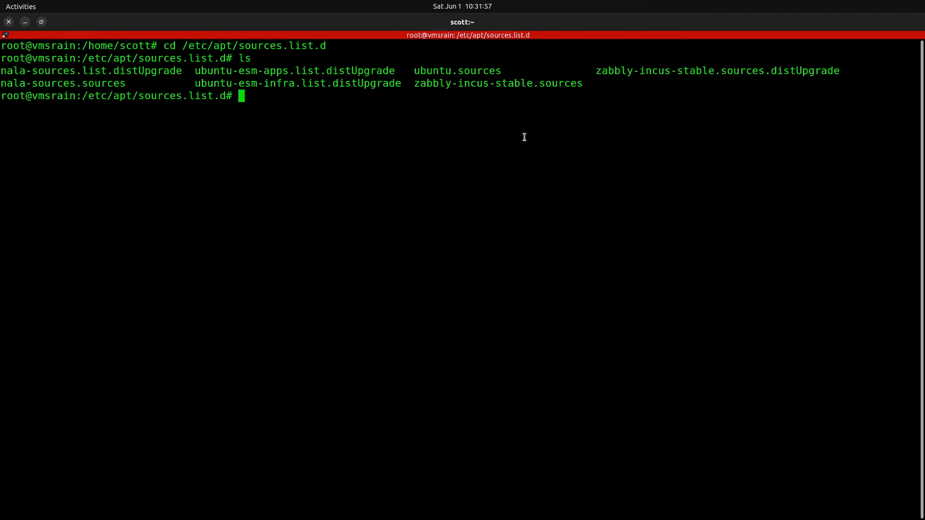
type("nano")
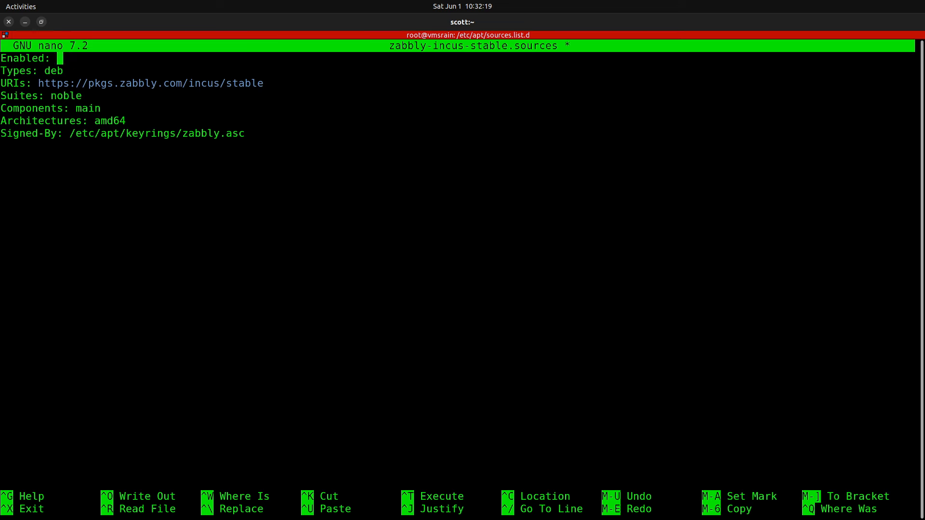
Set Enabled: yes in zabbly-incus-stable.sources and save the file.
type("yes")
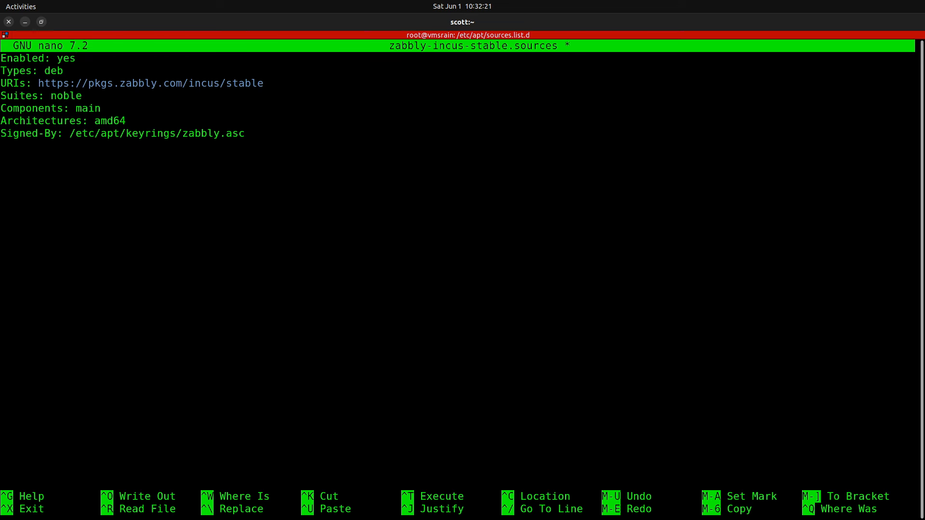
key("ctrl+o")
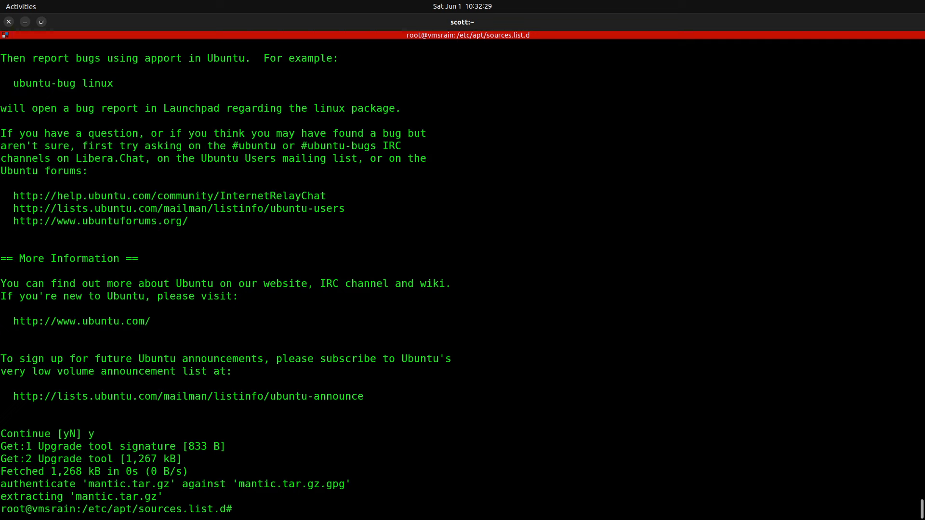
List the sources again, exit root and run sudo nala update, showing 3 upgradable packages.
type("ls")
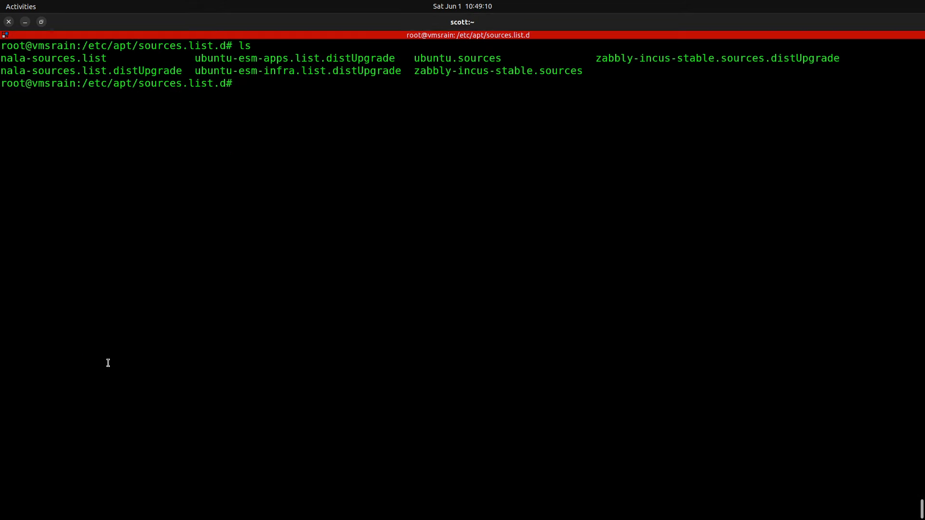
type("exit")
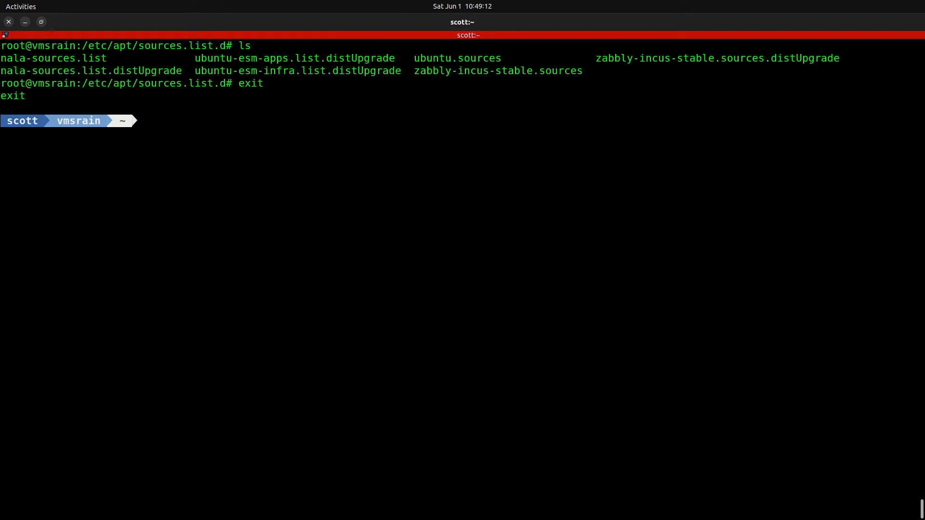
type("sudo n")
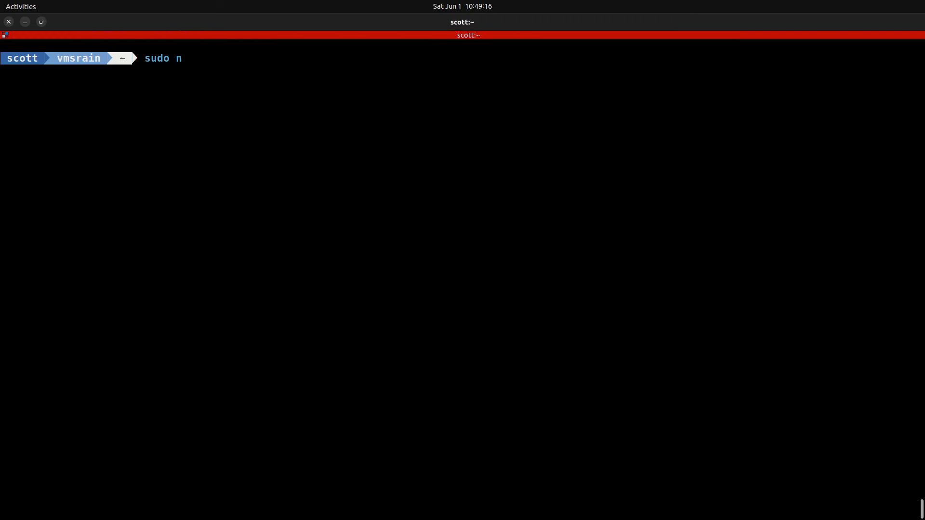
type("ala update")
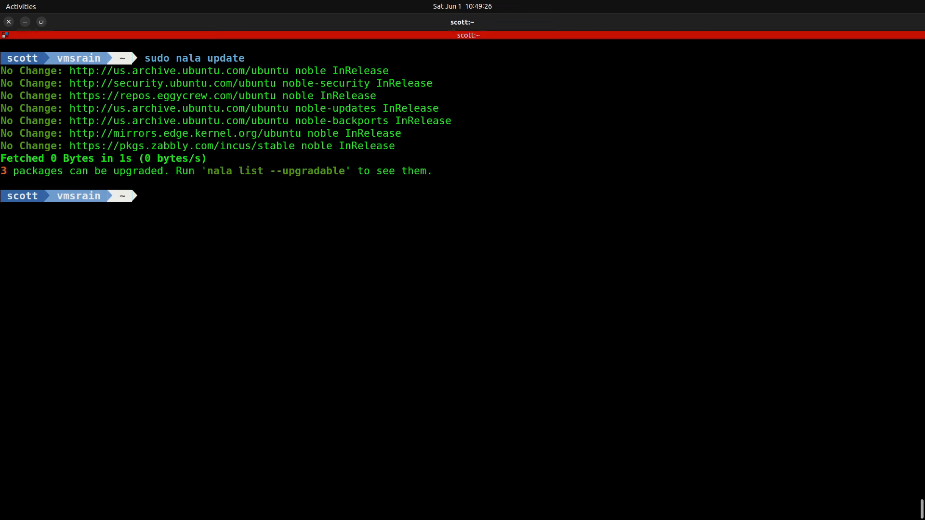
type("sudo nala update")
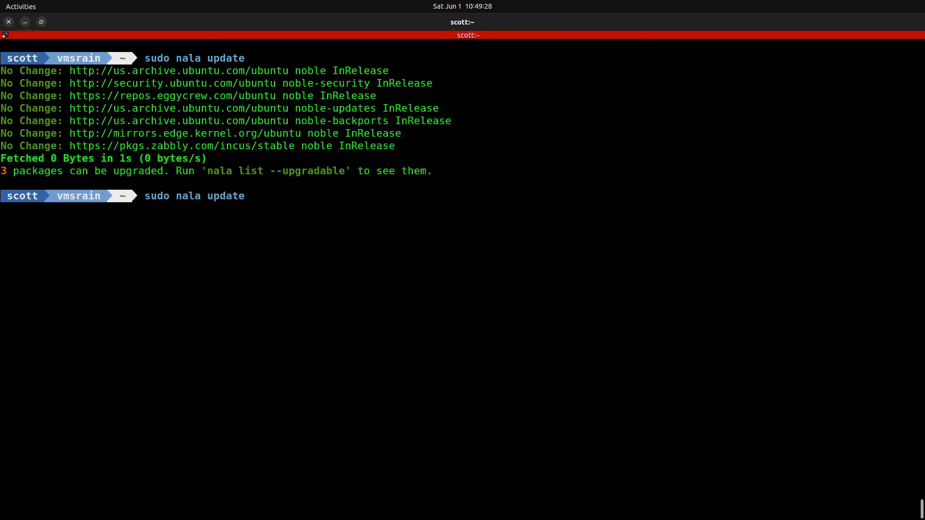
Run sudo nala upgrade and answer Y to upgrade incus, incus-base and incus-client.
type("upgra")
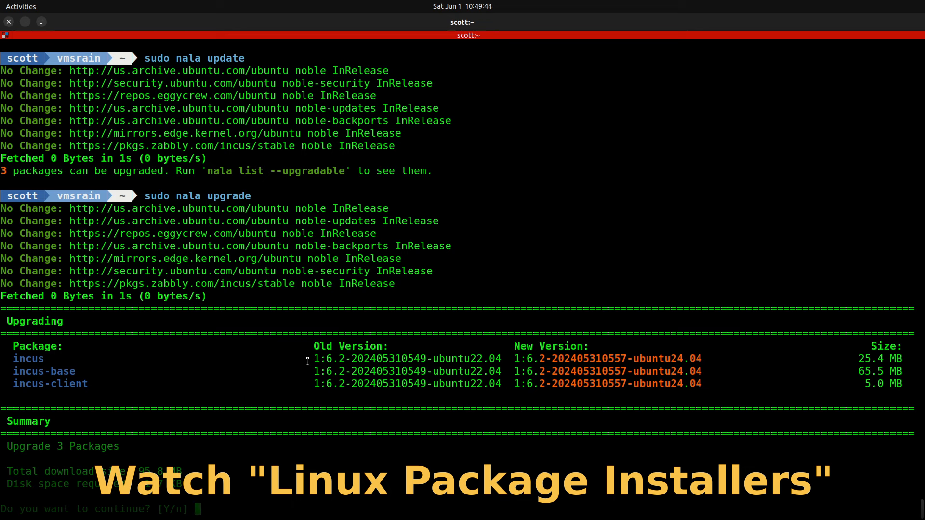
mouse_move(309, 381)
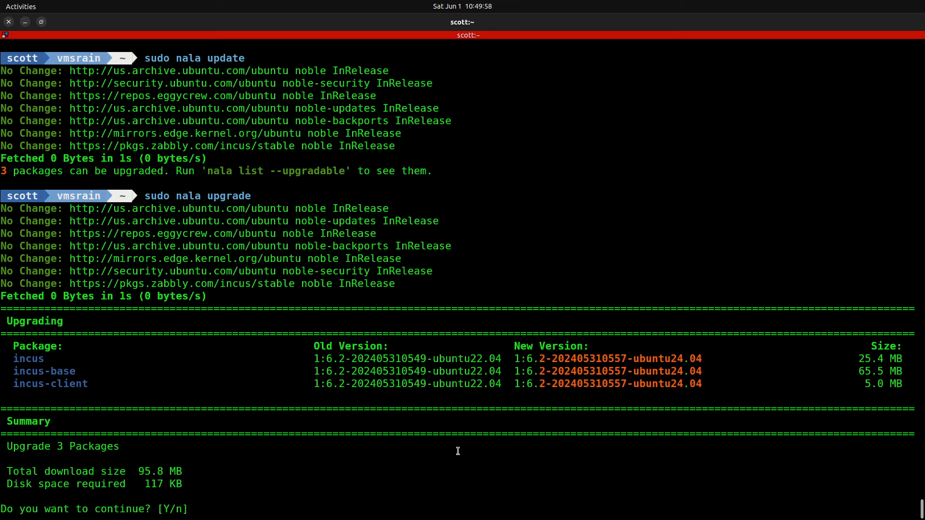
type("Y")
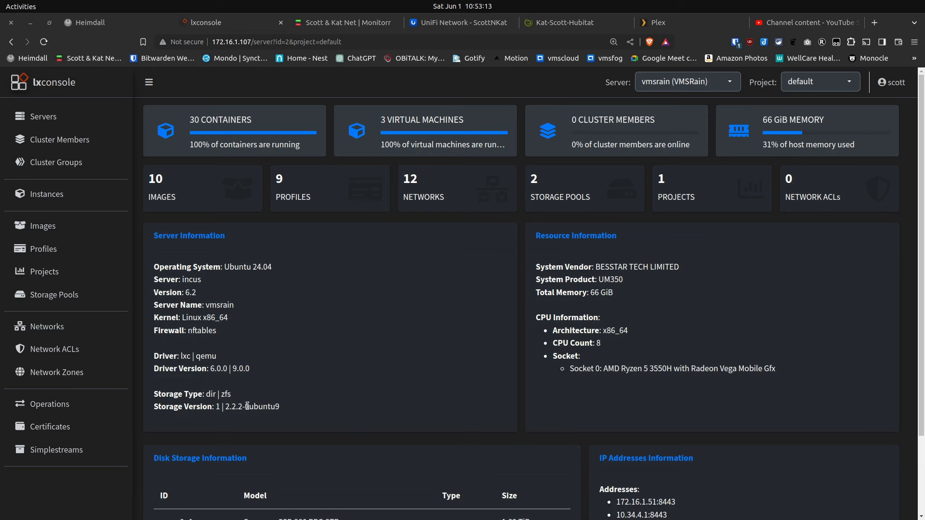
mouse_move(353, 405)
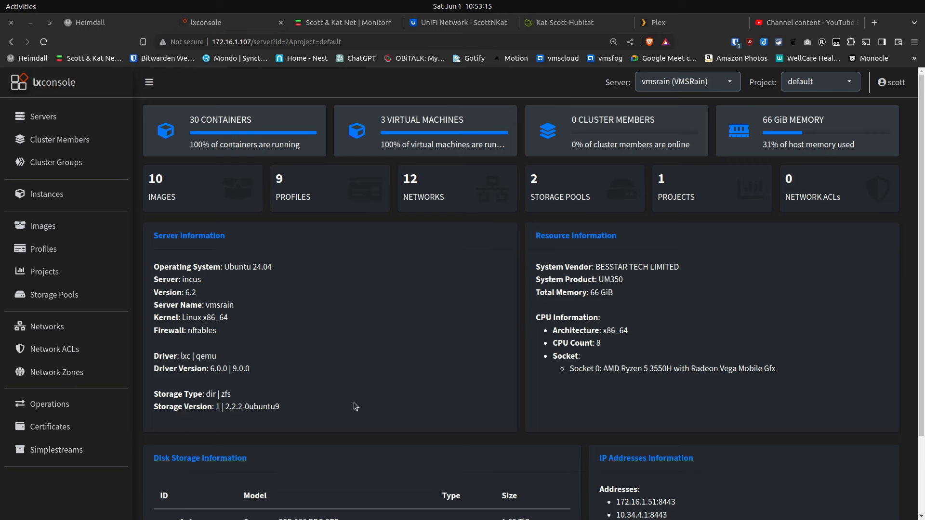
mouse_move(228, 270)
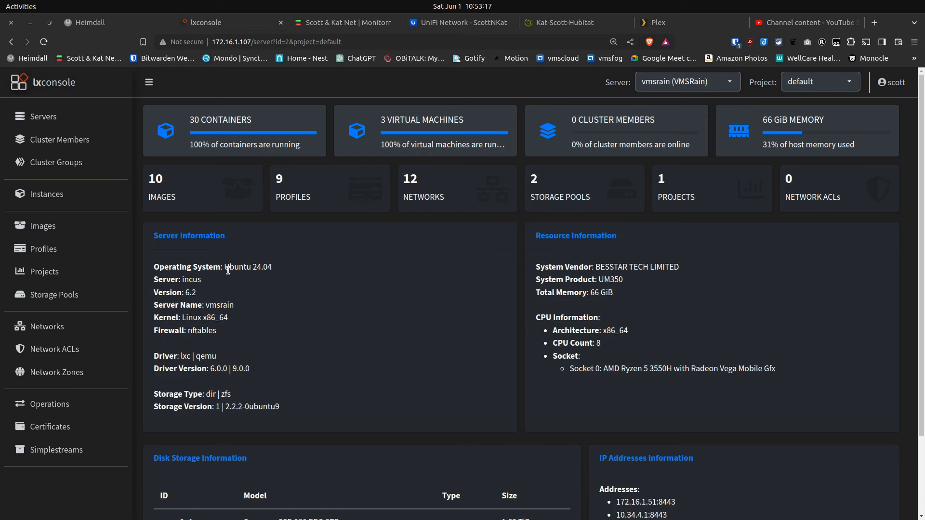
double_click(248, 267)
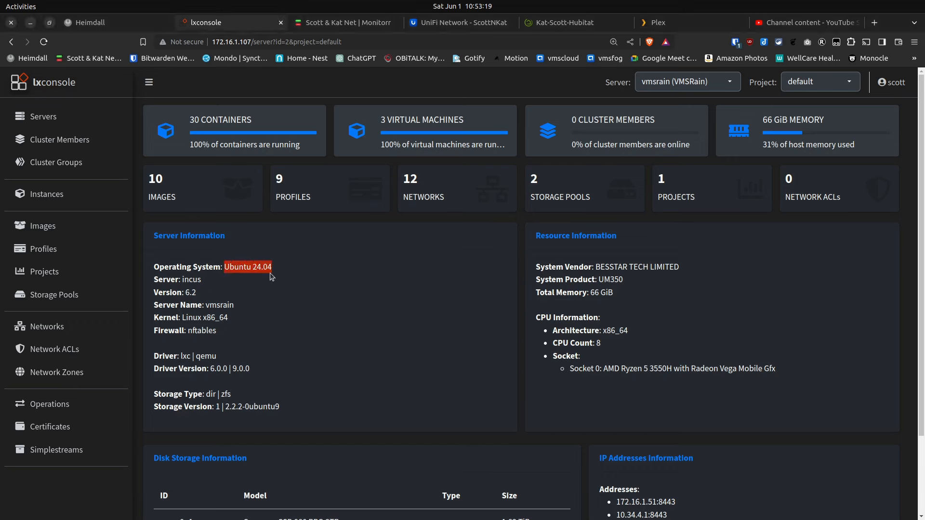
mouse_move(258, 290)
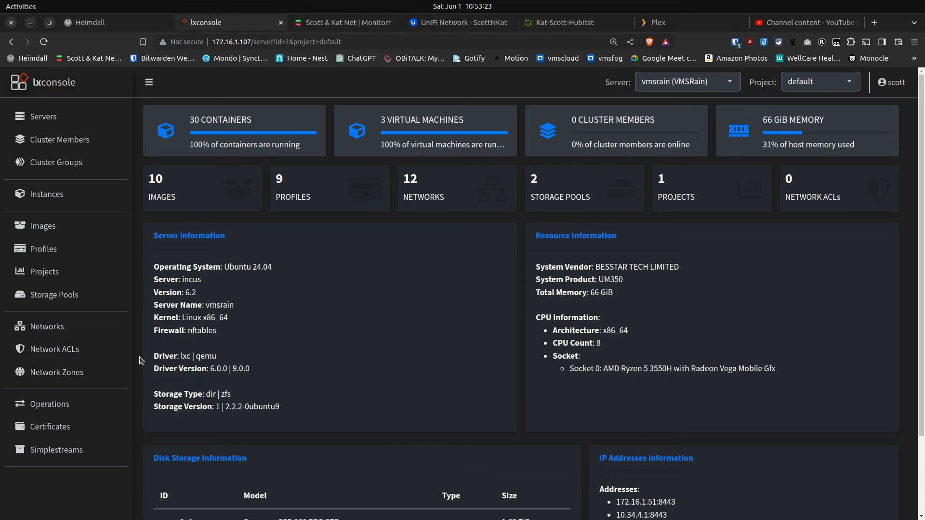
left_click_drag(153, 357, 251, 368)
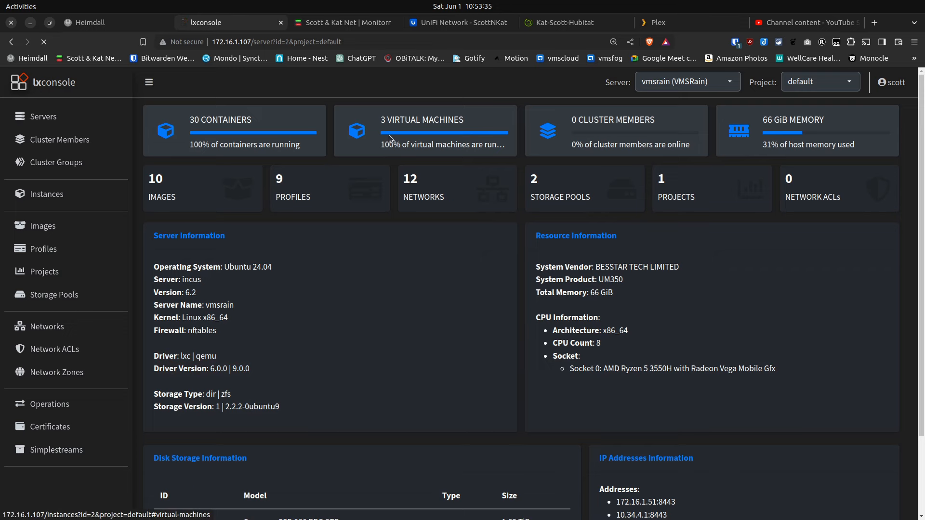
Show the vmsrain virtual machines list with Desktop, HomeAssistant and win11 running.
left_click(422, 131)
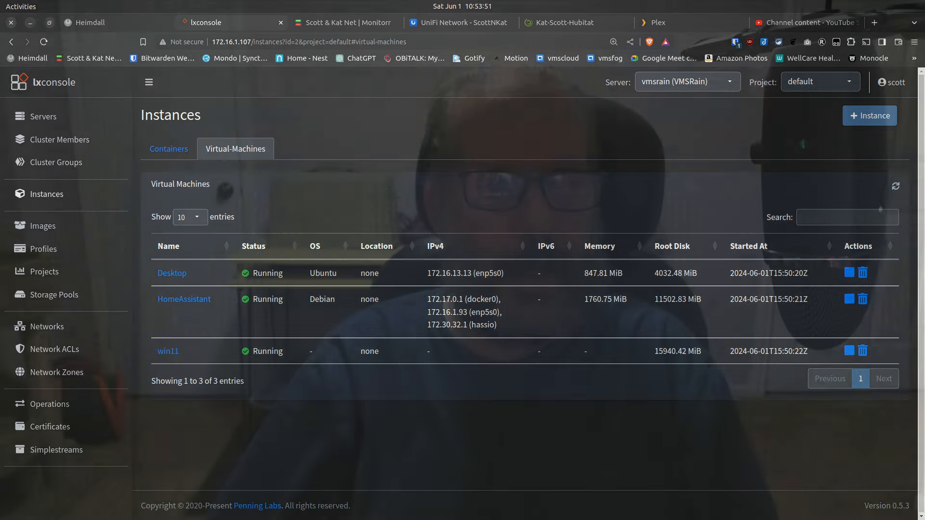
left_click(797, 22)
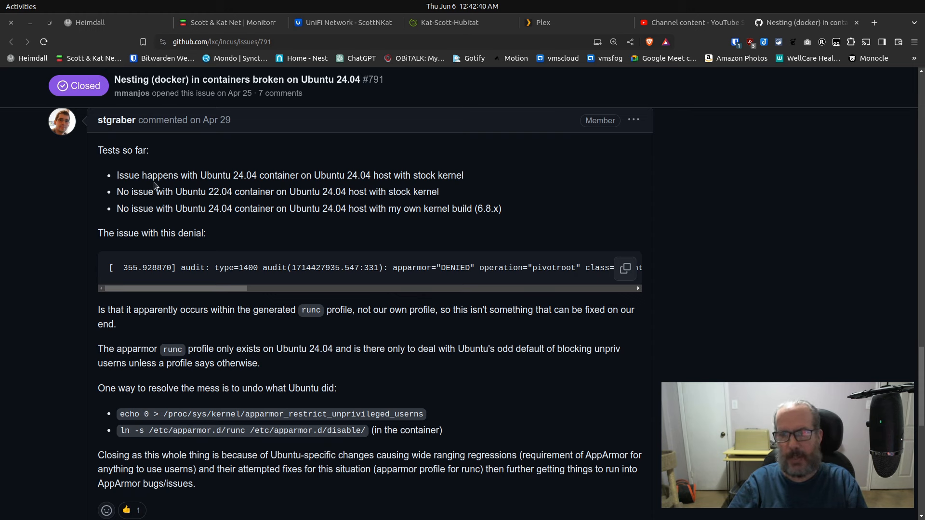
mouse_move(173, 193)
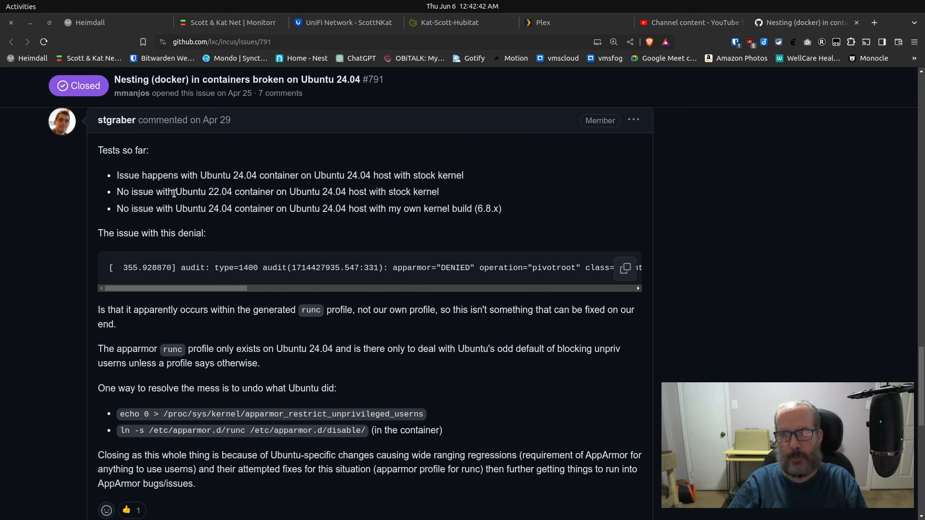
mouse_move(222, 223)
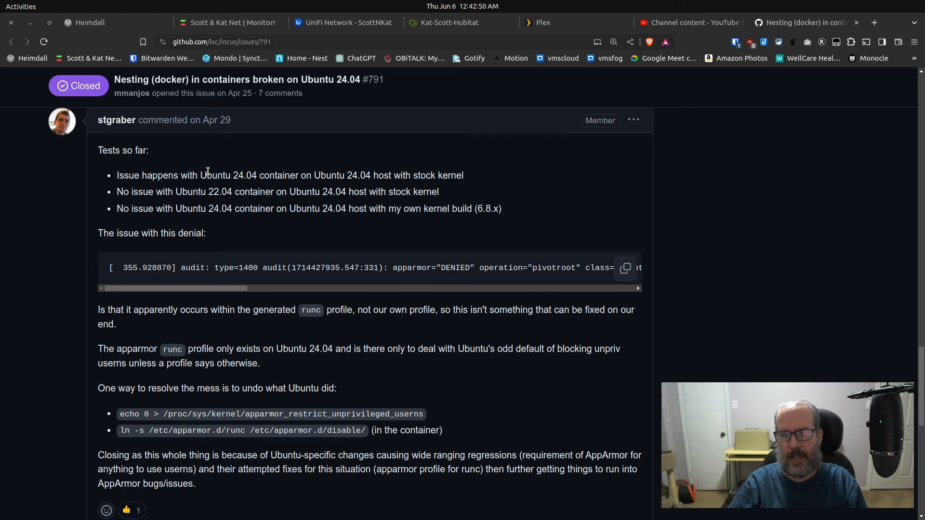
mouse_move(229, 177)
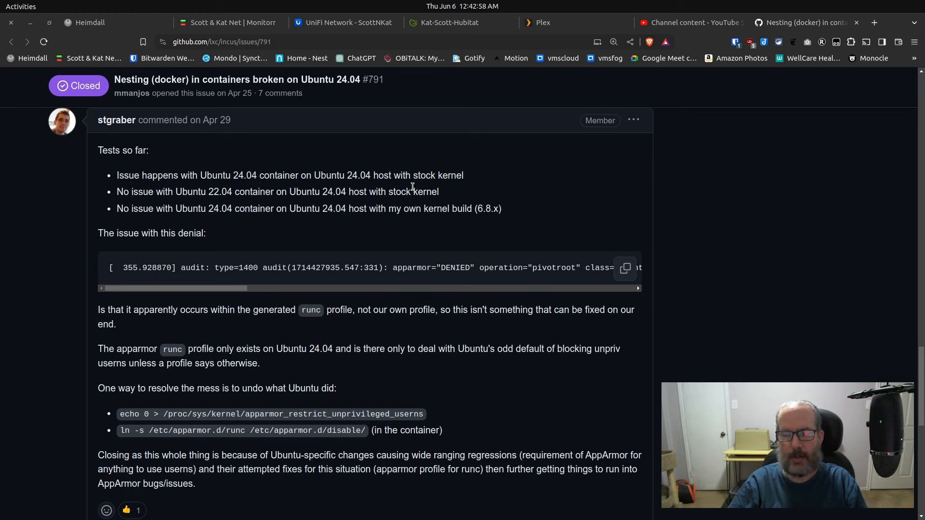
mouse_move(421, 206)
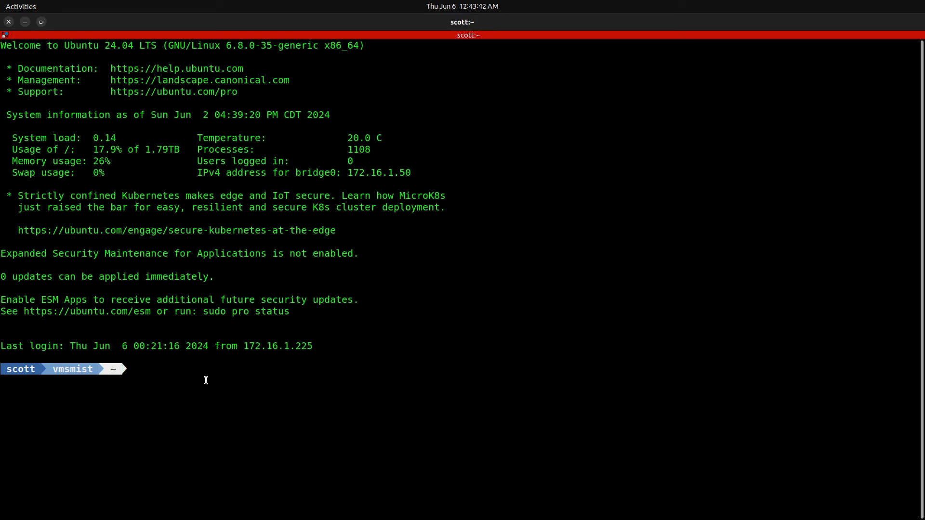
Run incus list on vmsmist to show Netboot and the other containers running.
type("incus li")
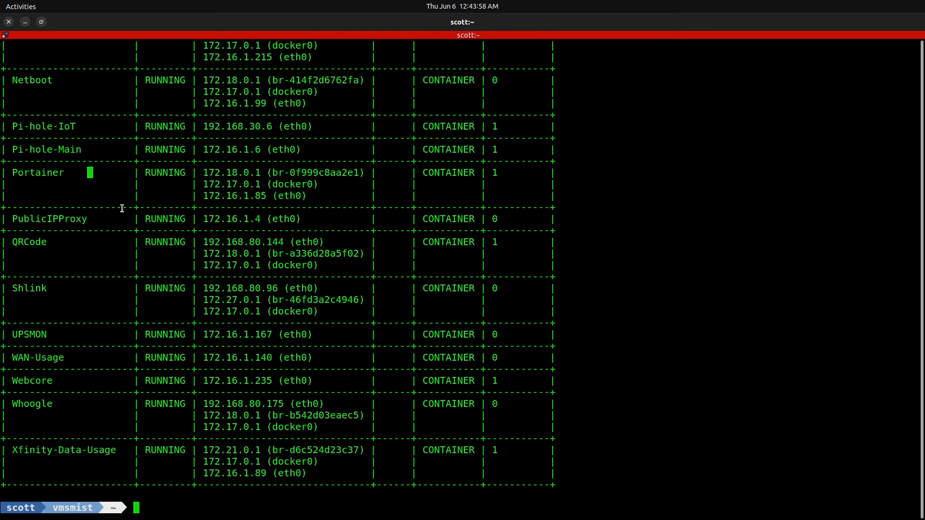
Enter the Netboot container with incus shell, switch to scott and move into the netboot folder.
type("inc")
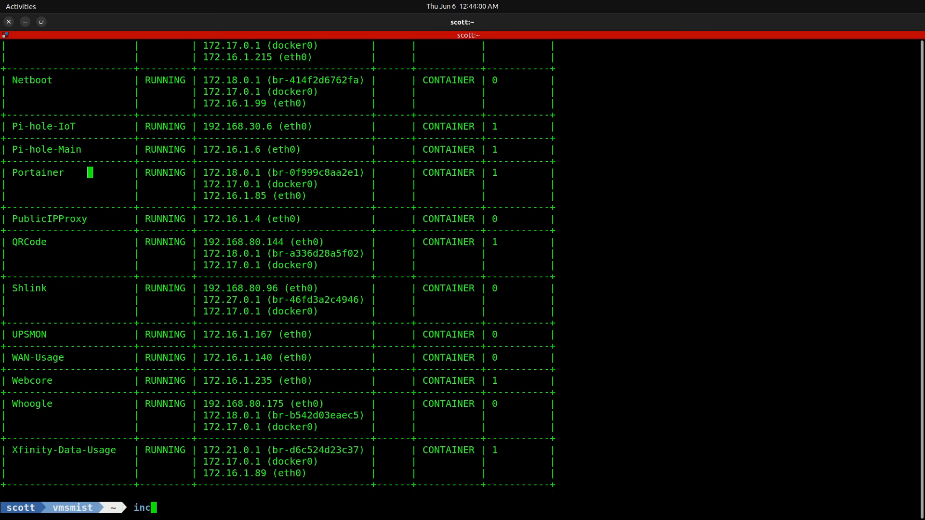
type("us shell")
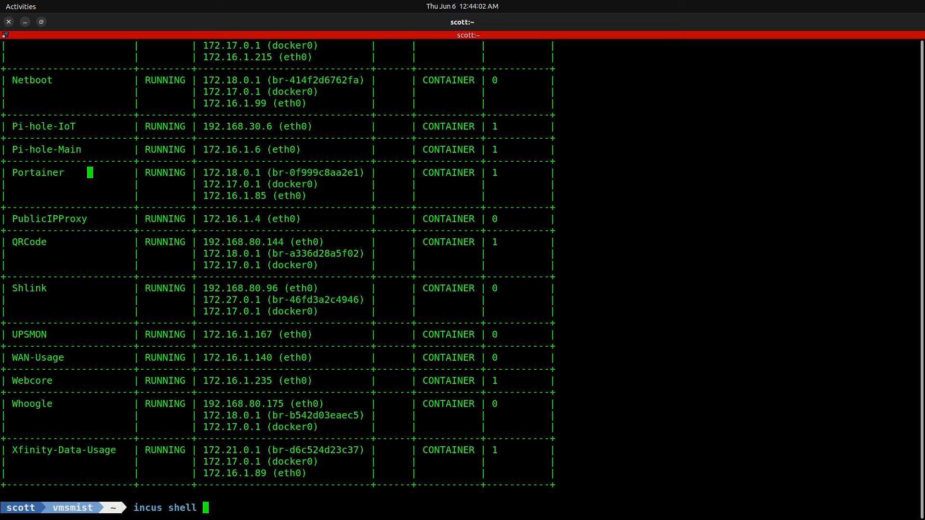
type("Netboot")
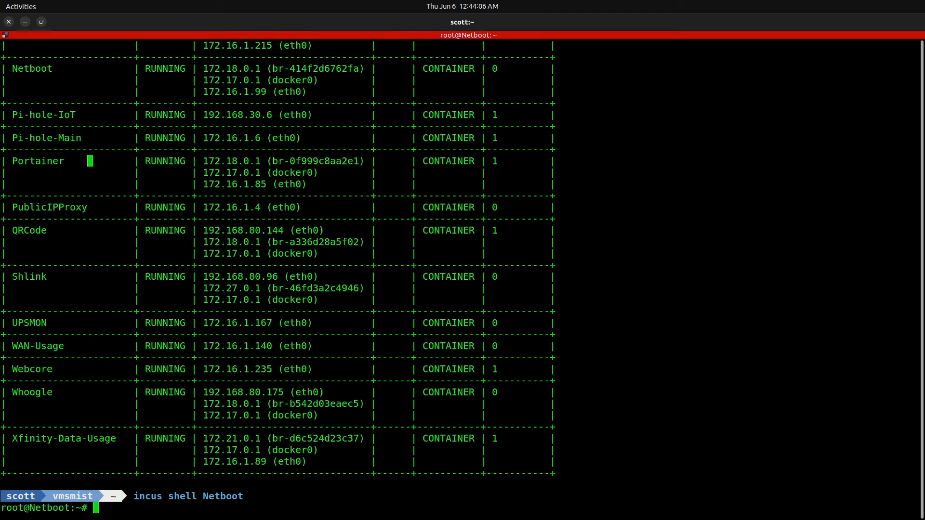
type("su")
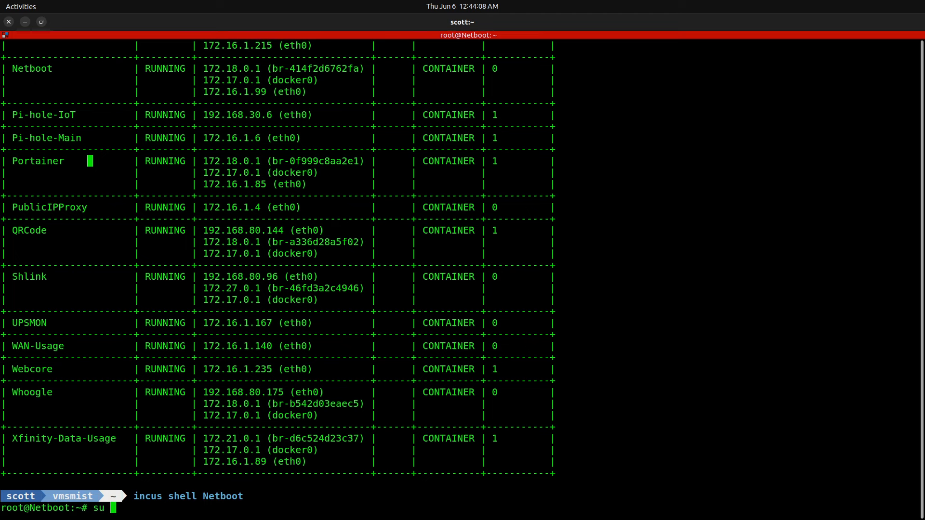
type("- scott")
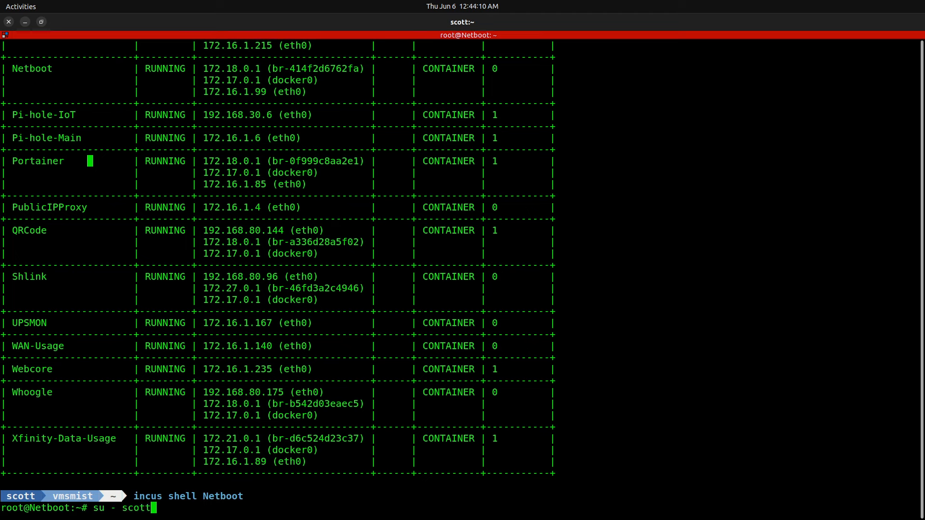
type("ls")
type("cd")
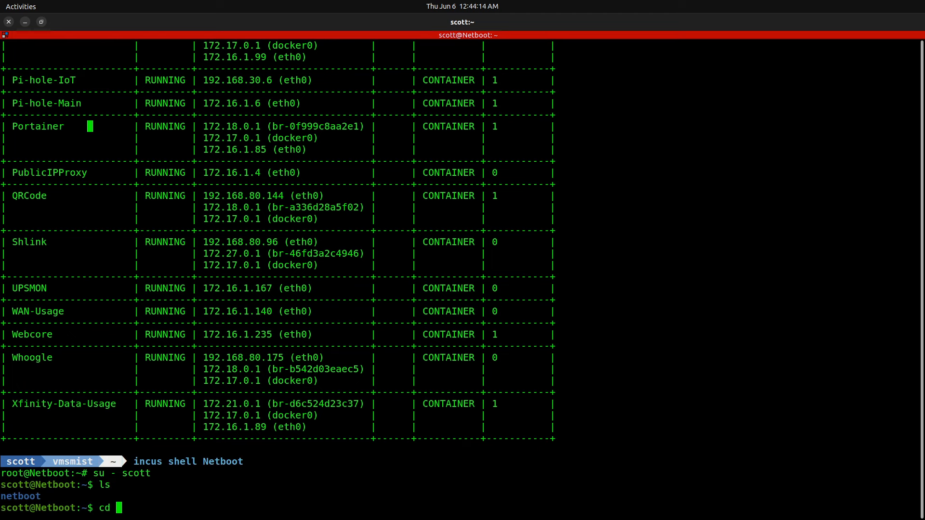
type("netboot")
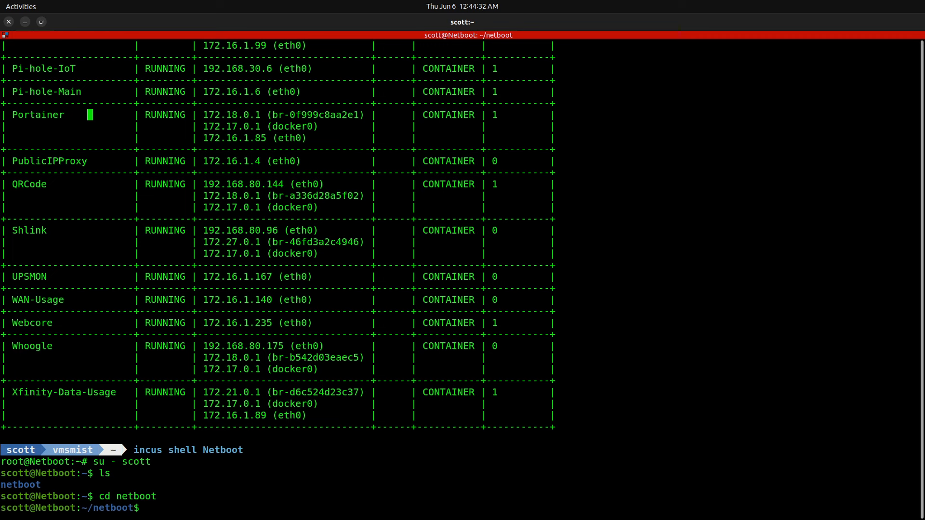
type("dco")
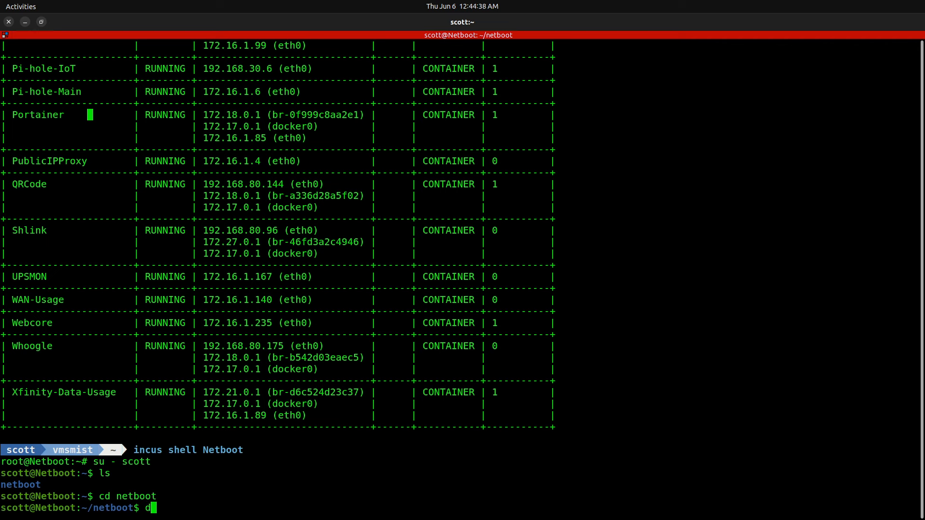
Run docker ps in ~/netboot, confirming no Docker containers are running.
type("ock")
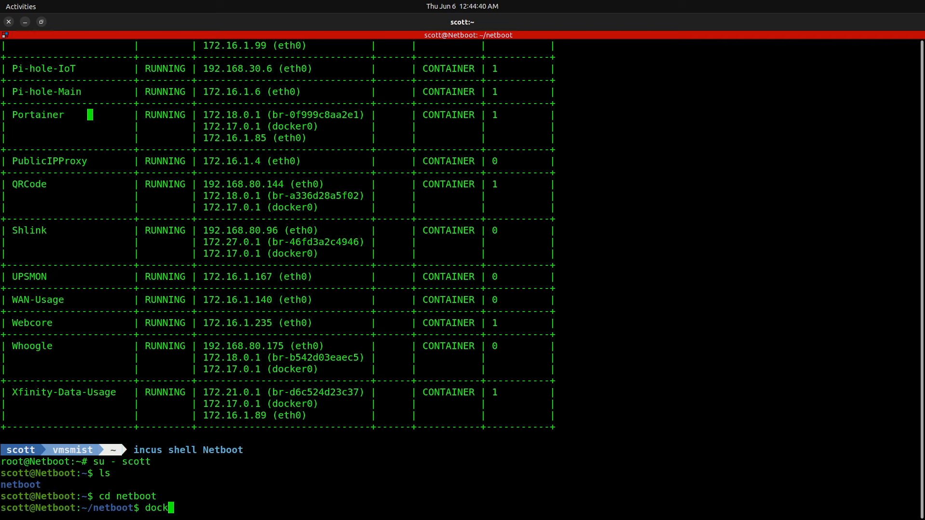
type("er")
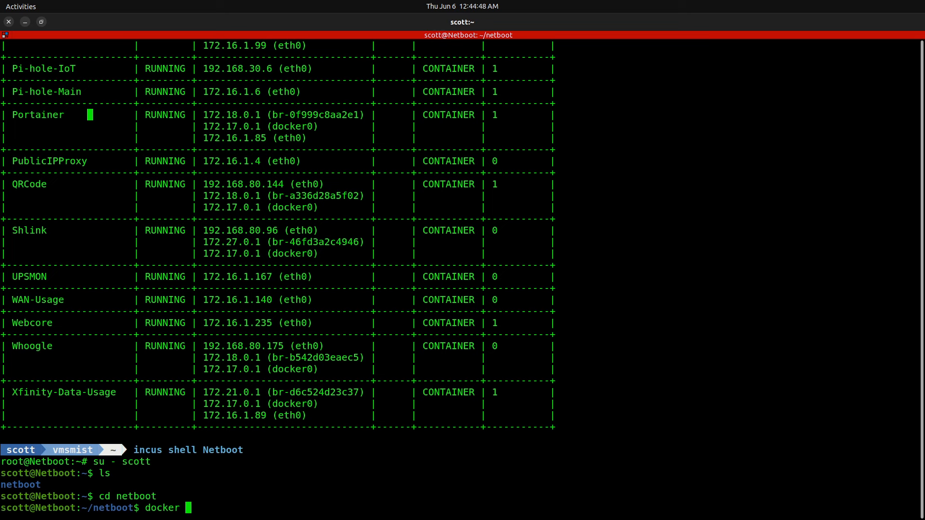
type("p")
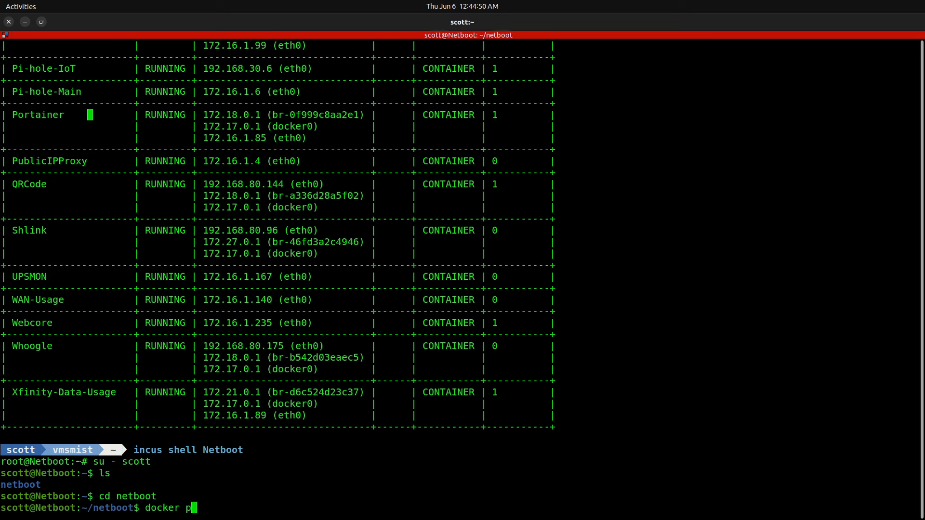
type("s")
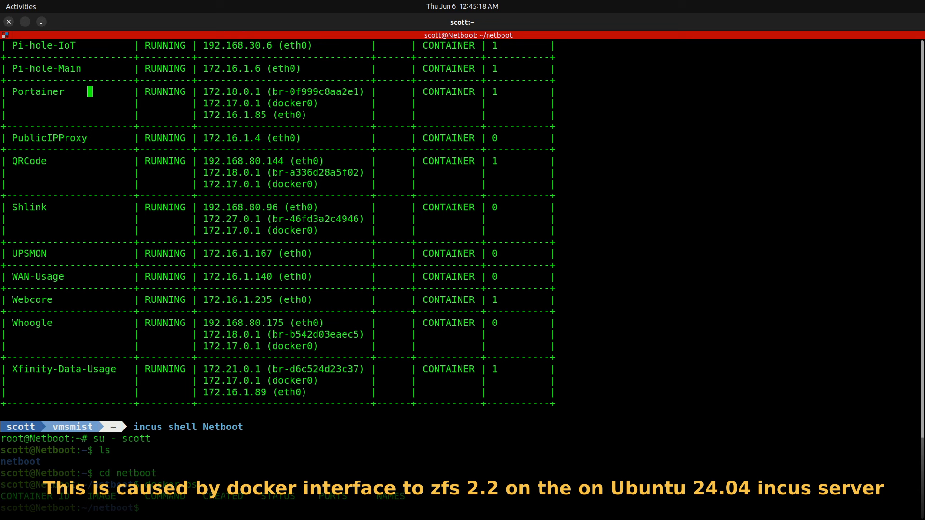
type("docker ps")
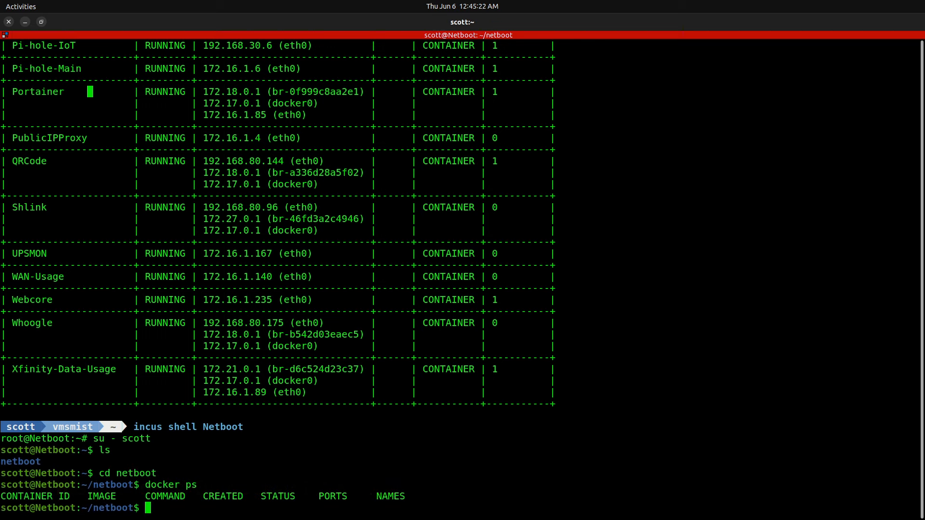
Run docker compose pull and up -d for netbootxyz, then docker ps showing it up.
type("docker p")
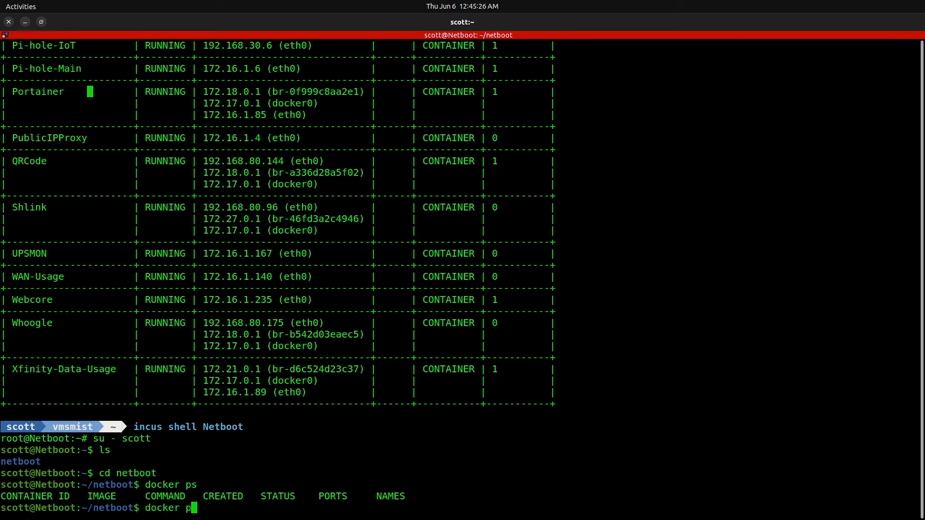
key("BackSpace")
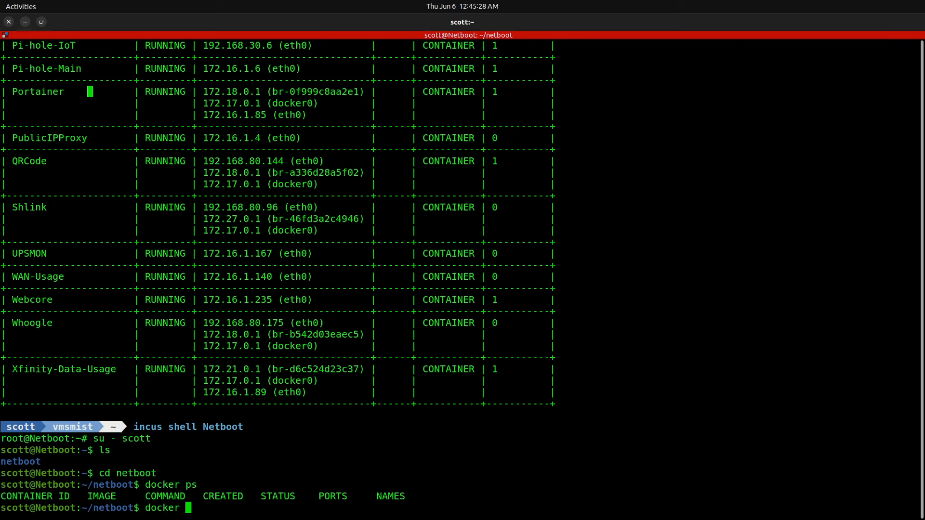
type("compose pull")
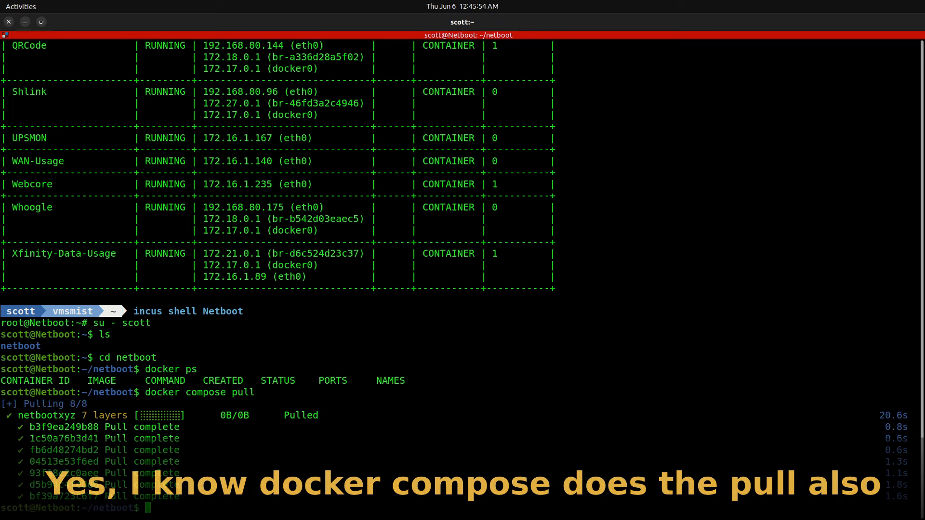
type("docker compose up -")
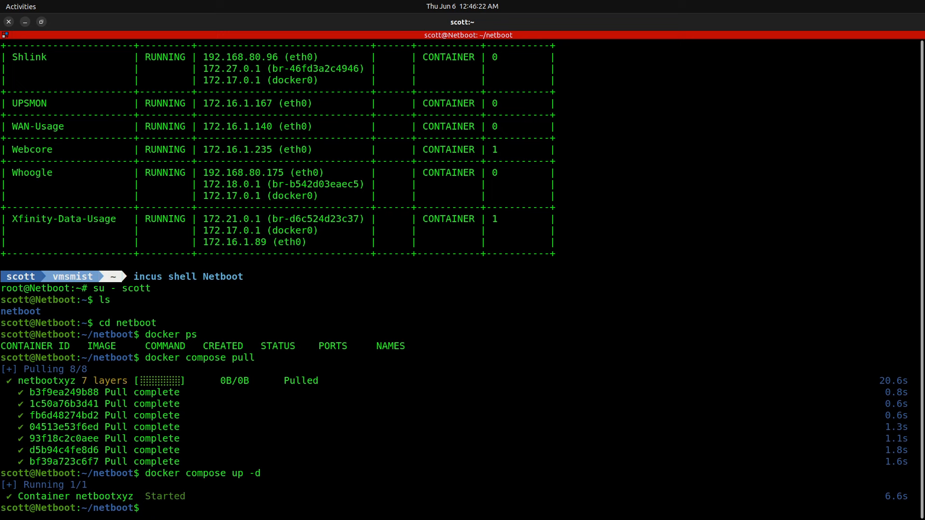
type("docker ps")
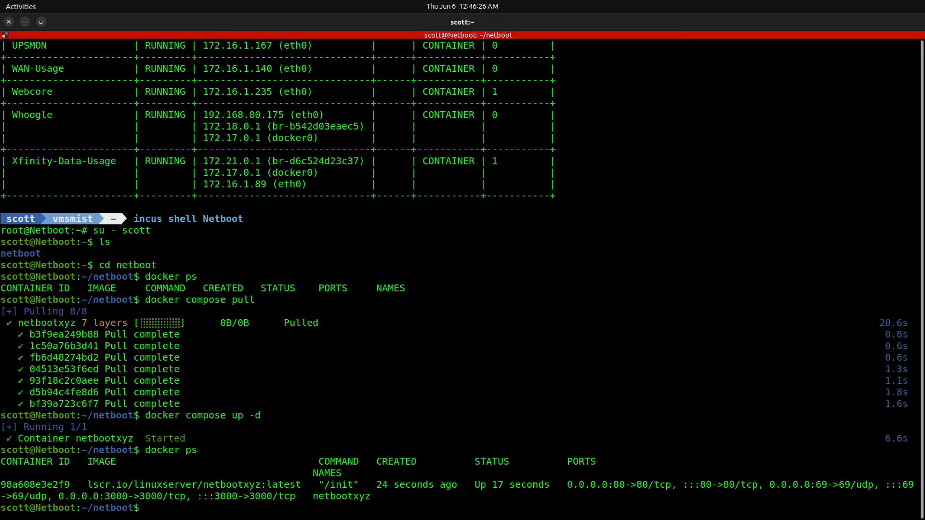
Exit the Netboot container shell back to the vmsmist host prompt.
type("ex")
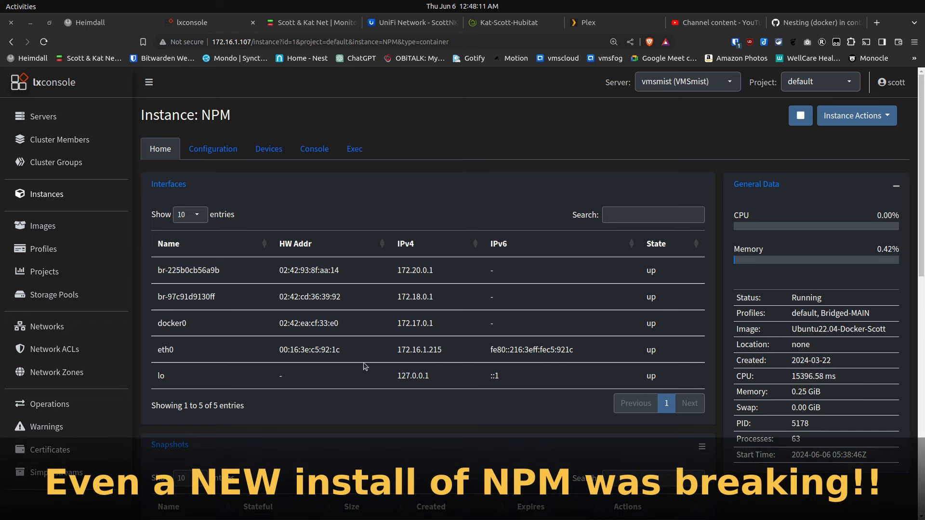
mouse_move(32, 29)
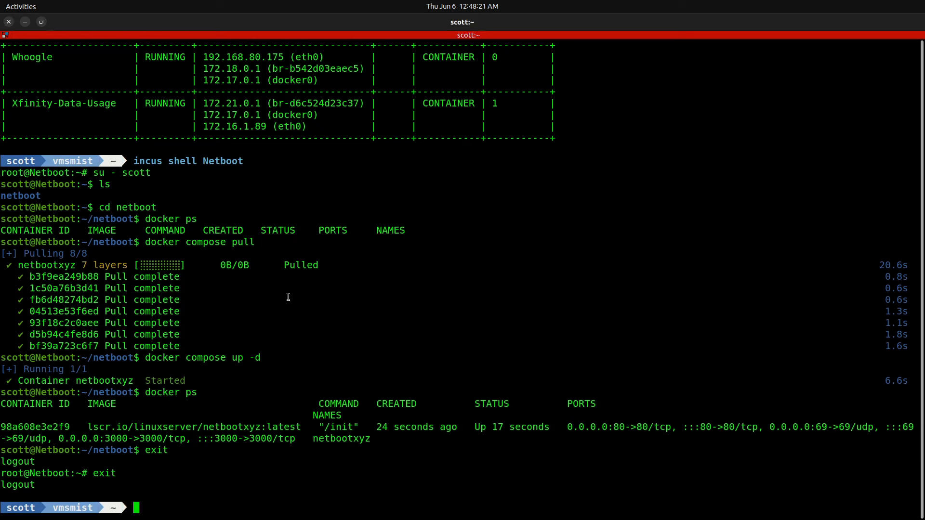
Enter the NPM container as scott, move into the NPM folder and confirm docker ps lists nothing.
type("incus shell NPM")
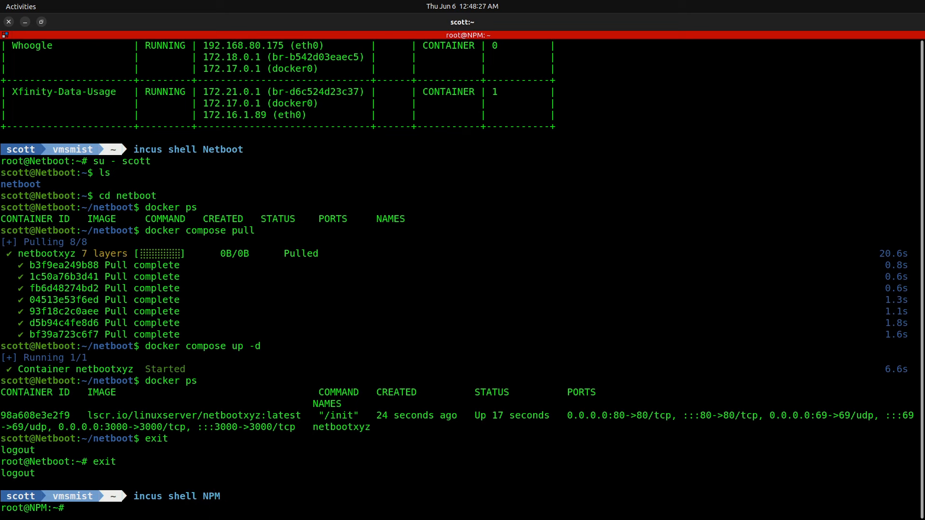
type("su - scott")
type("cd")
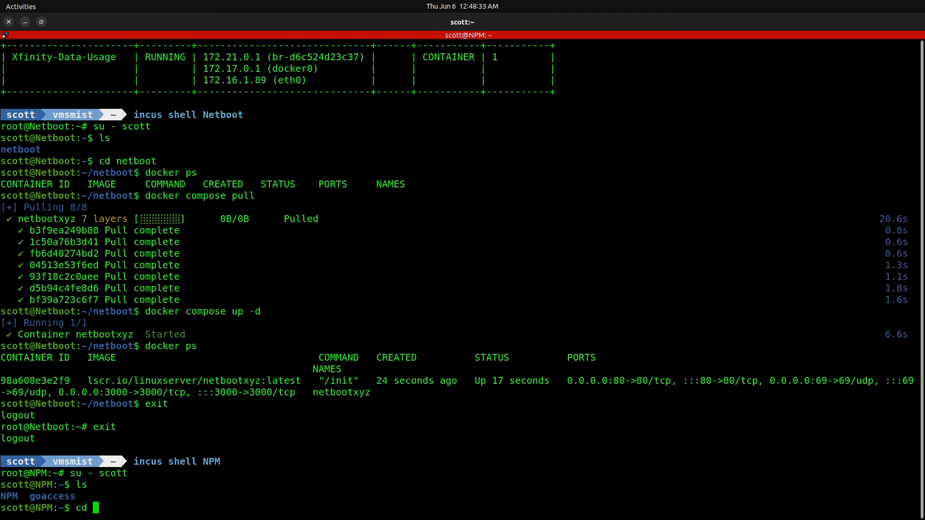
type("NPM")
type("ls")
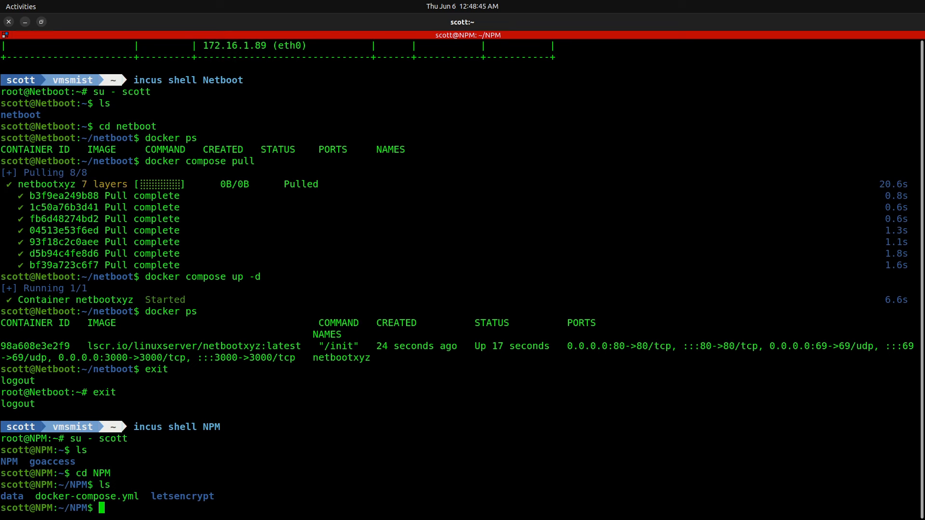
type("docker ps")
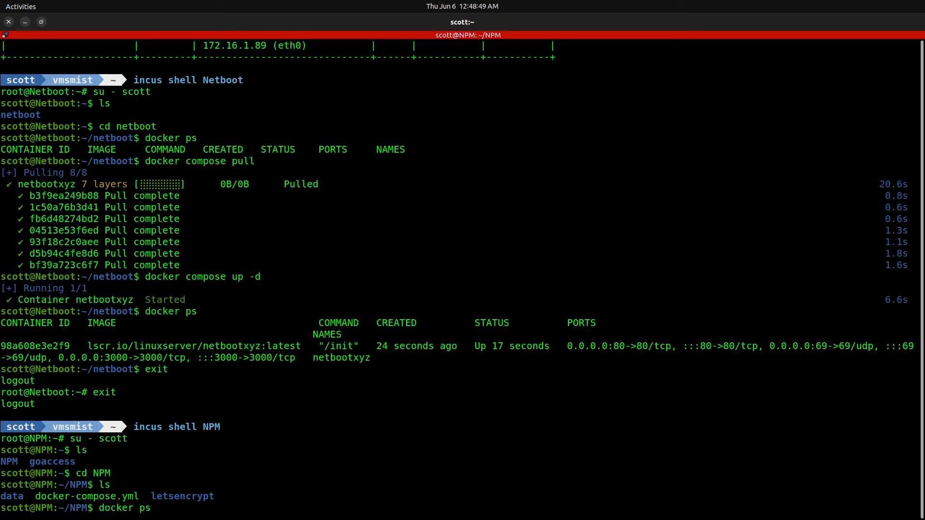
key("Return")
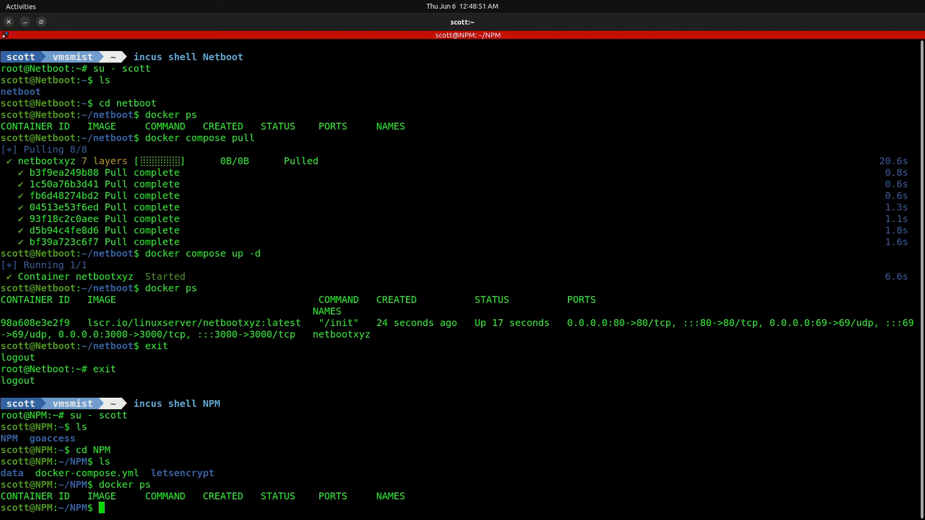
type("docker")
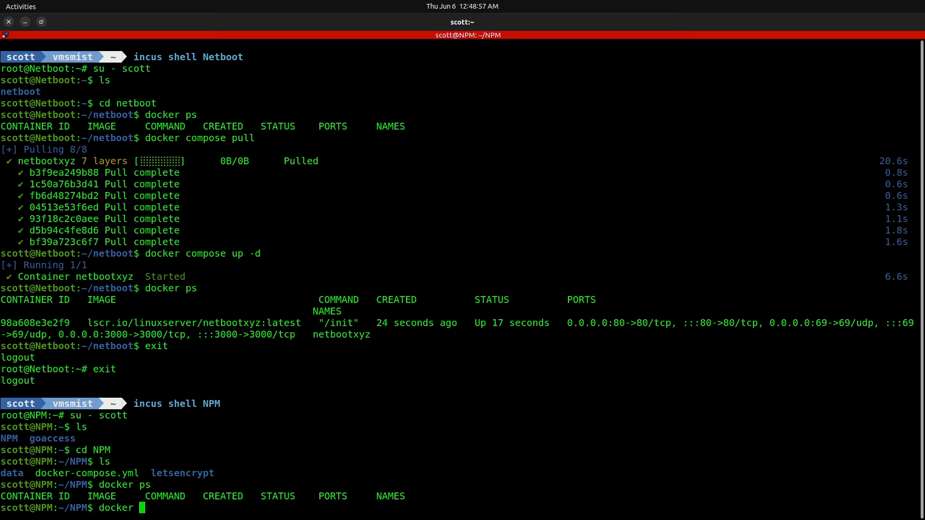
Run docker compose pull and up -d for Nginx Proxy Manager, then verify npm-app-1 is up.
type("compose p")
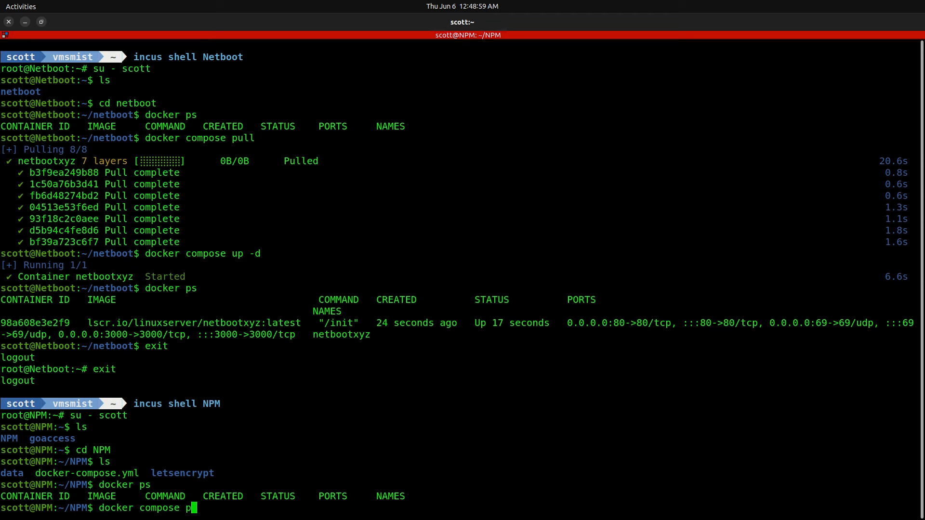
key("Return")
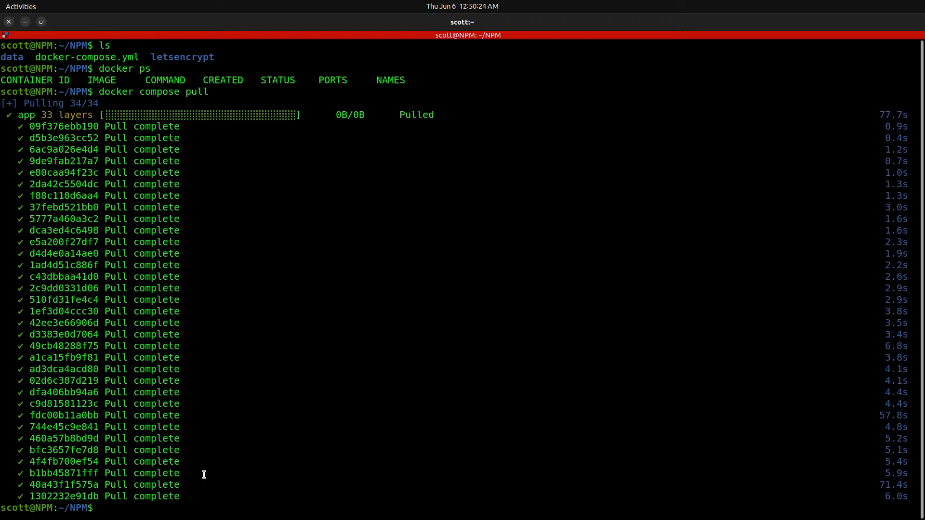
type("docker compose up")
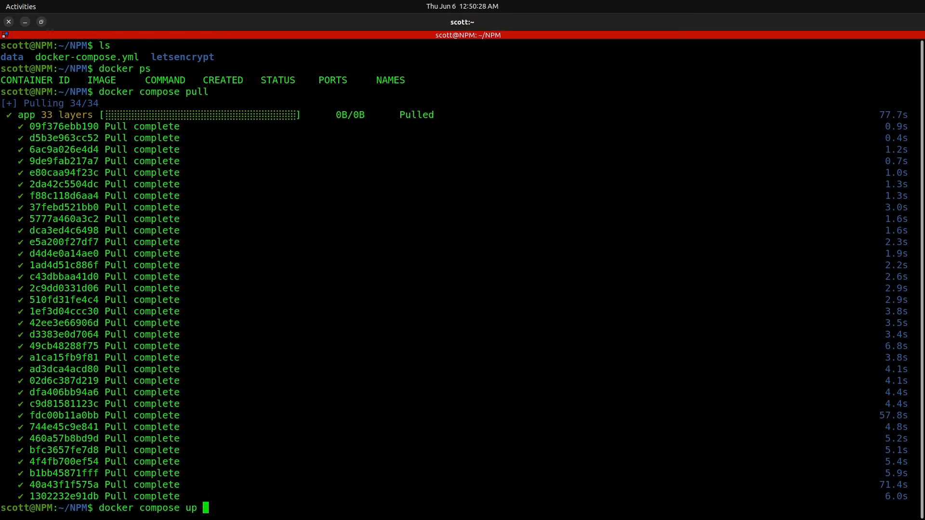
type("-d")
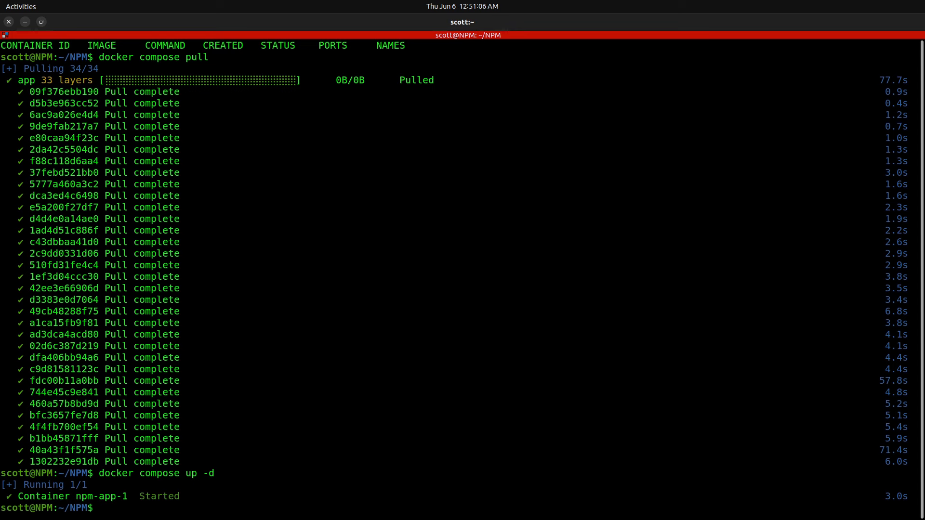
type("docker ps")
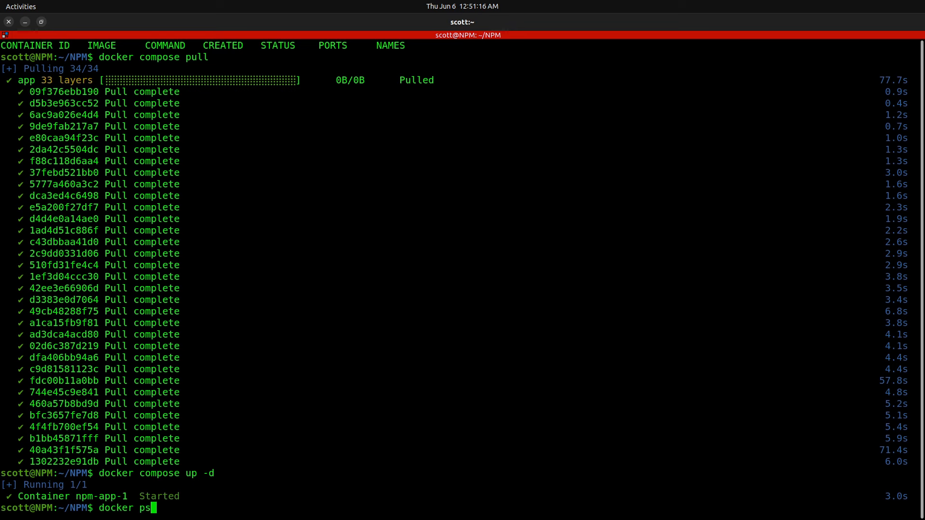
key("Return")
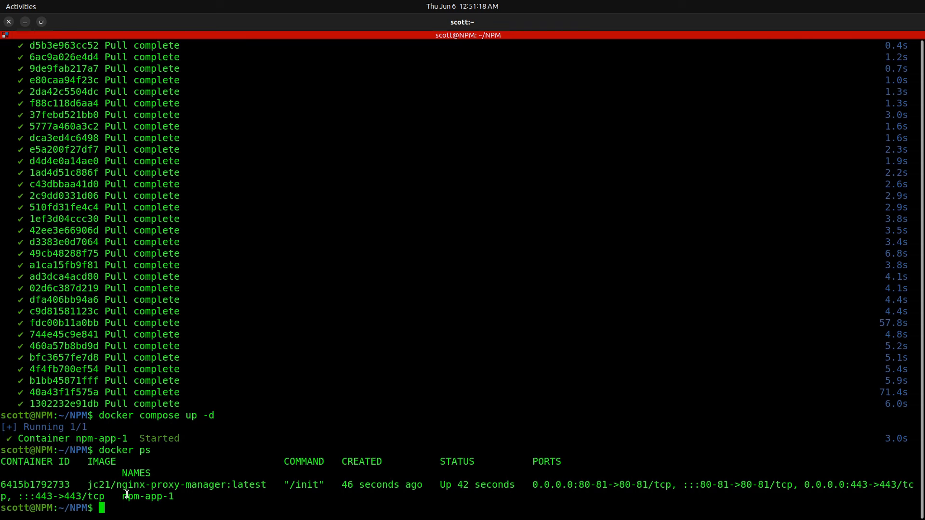